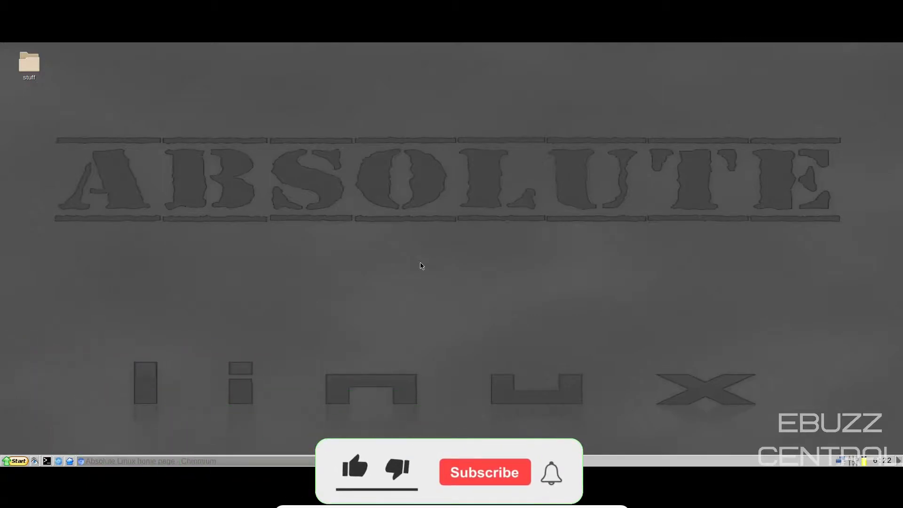
Step: Launch Control Panel from the taskbar and reach its Display category tools
click(354, 466)
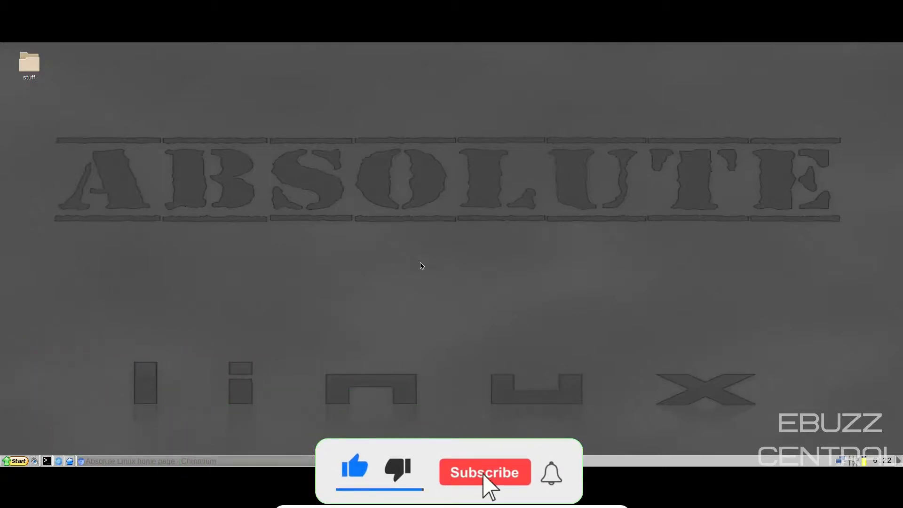
click(484, 472)
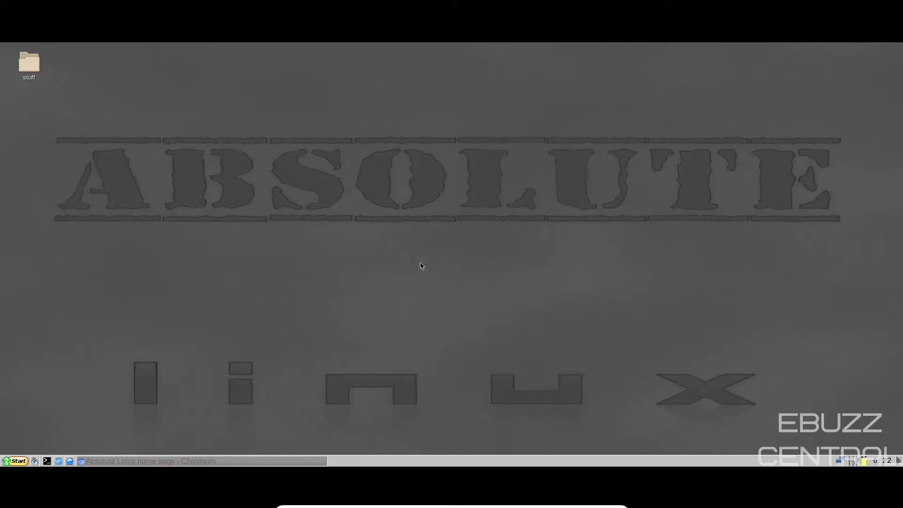
click(16, 461)
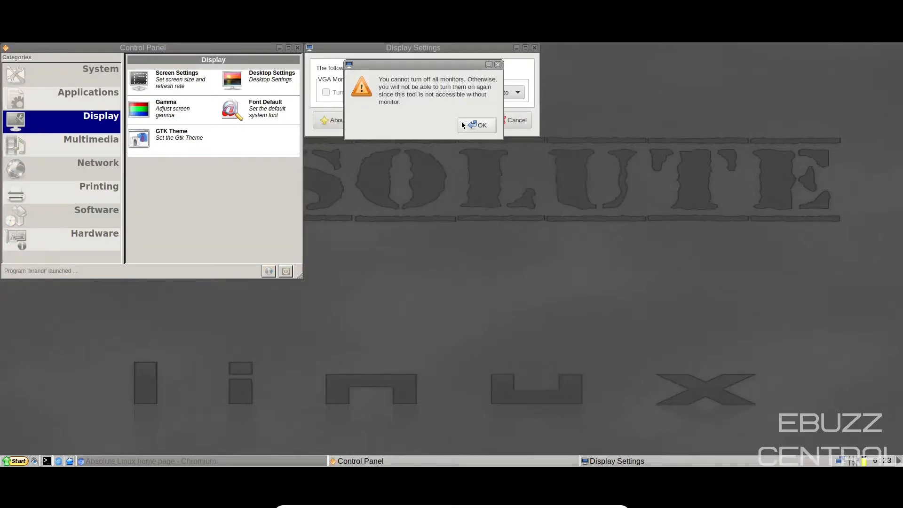
mouse_move(509, 187)
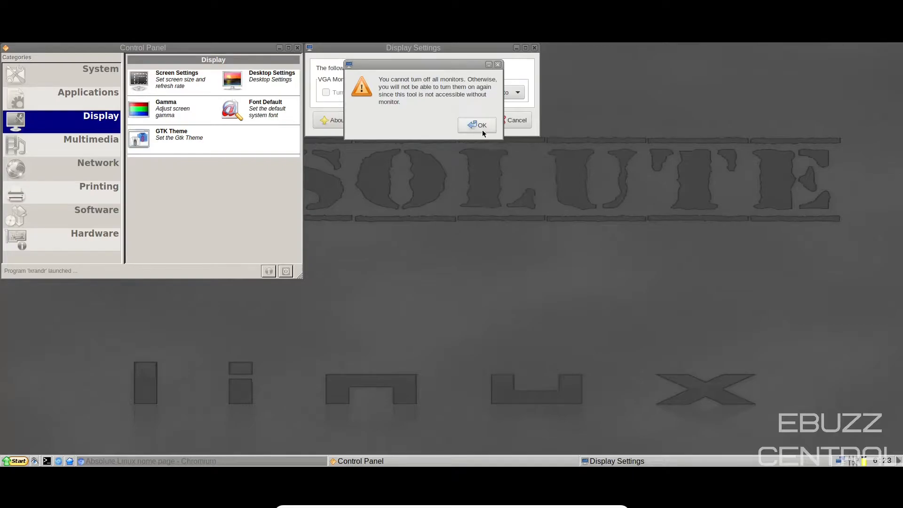
Step: Dismiss the monitor turn-off warning, reposition the Display Settings window and close it
click(477, 125)
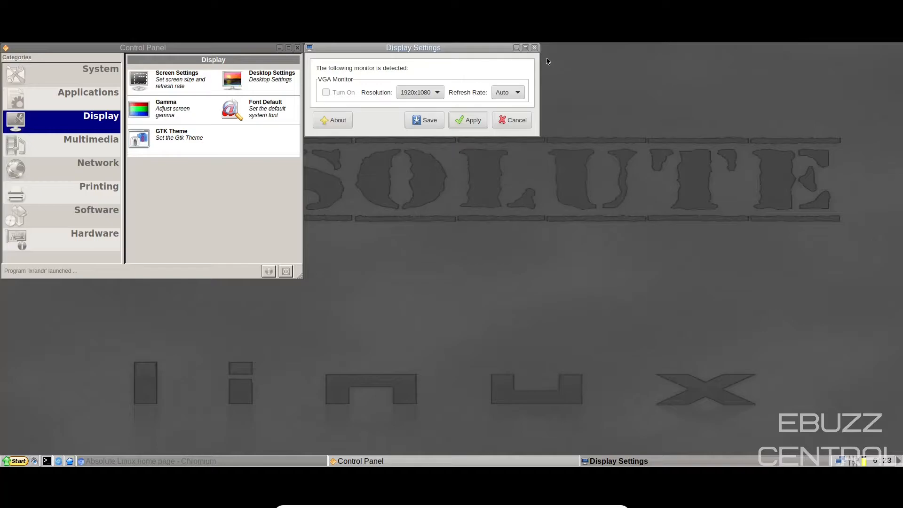
drag(413, 48, 434, 65)
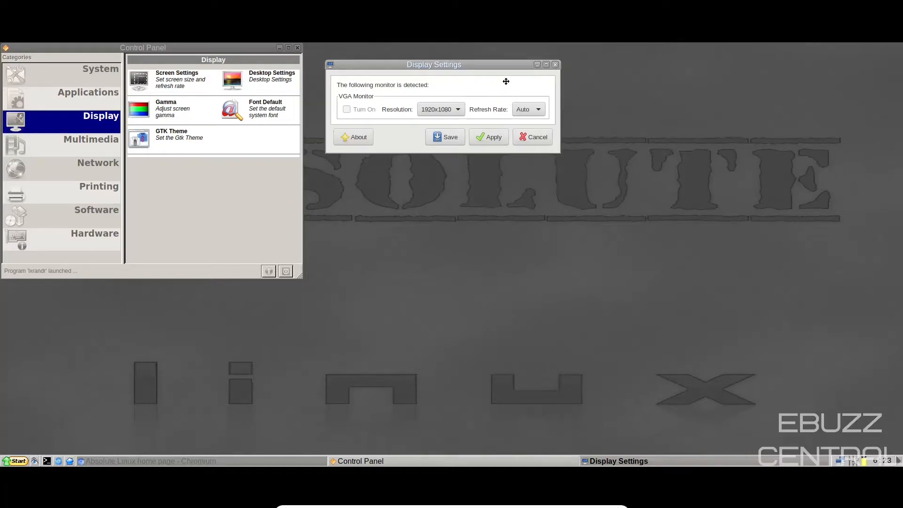
drag(434, 65, 511, 115)
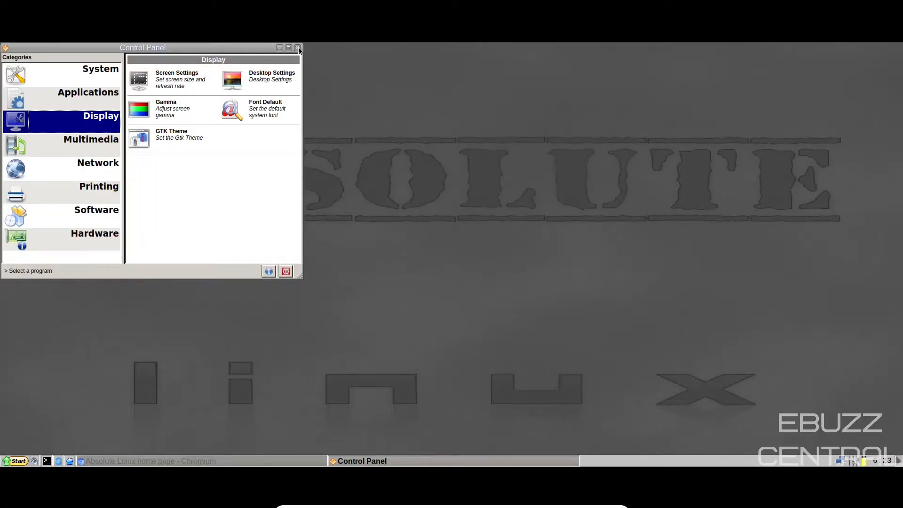
Step: Close Control Panel and scroll through the absolutelinux.org News list in Chromium
click(299, 47)
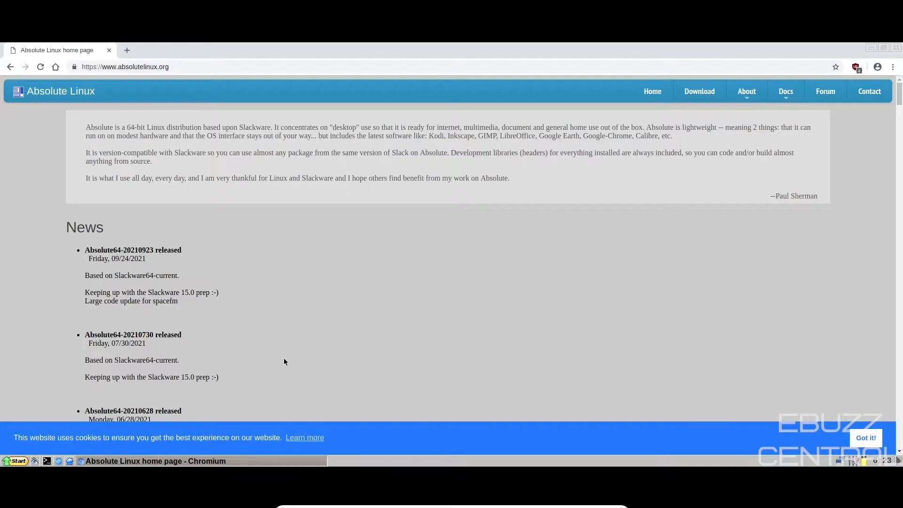
scroll(down, 3)
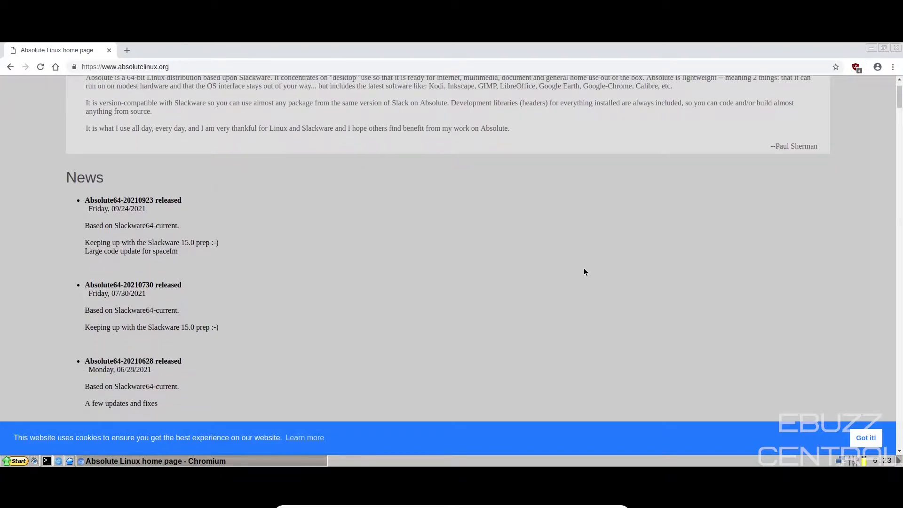
scroll(down, 3)
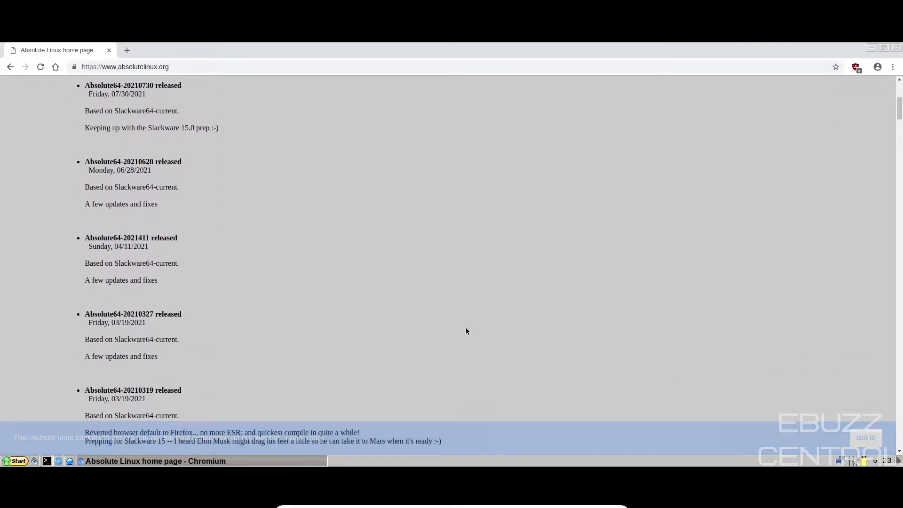
scroll(down, 3)
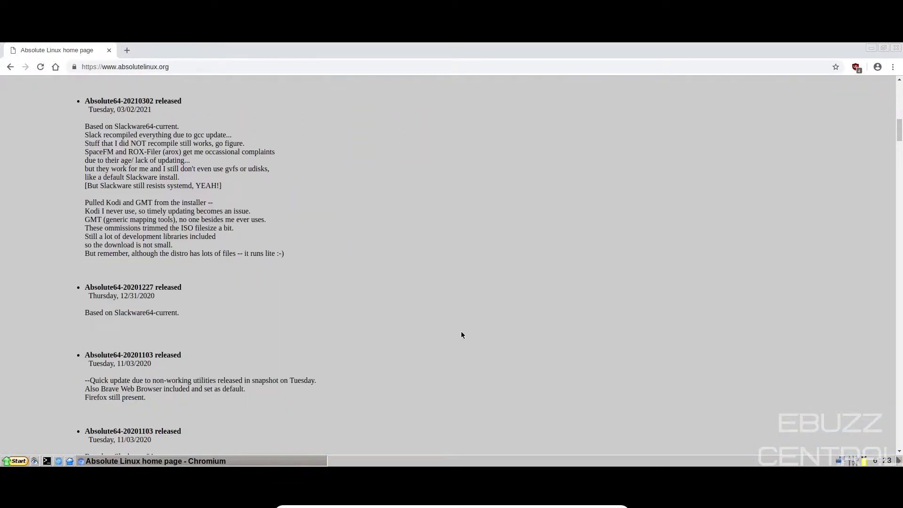
scroll(down, 3)
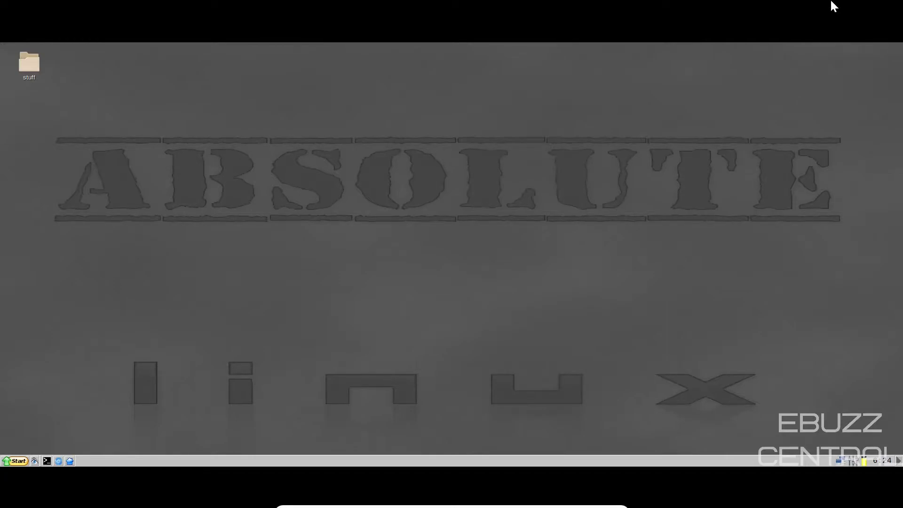
mouse_move(419, 120)
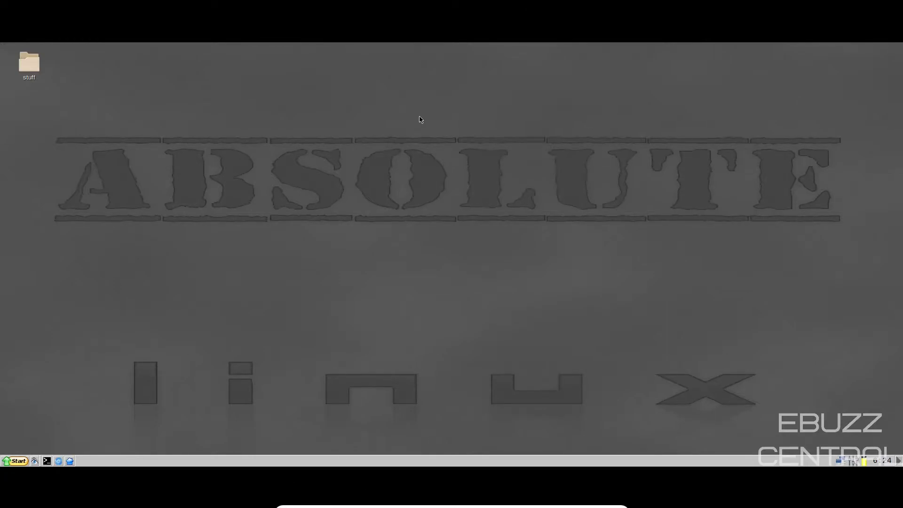
Step: From the desktop menu's Desktop Settings, set the wallpaper to AbsoluteMesh.jpg
right_click(419, 119)
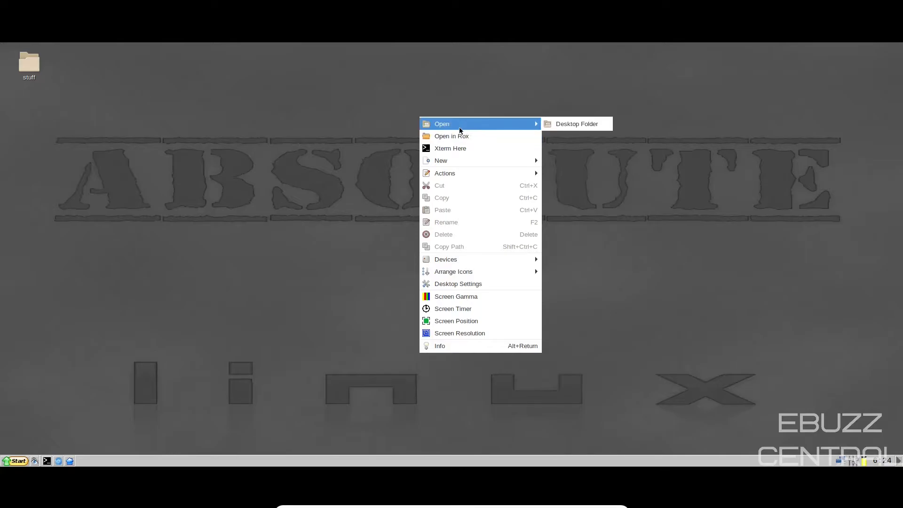
mouse_move(461, 205)
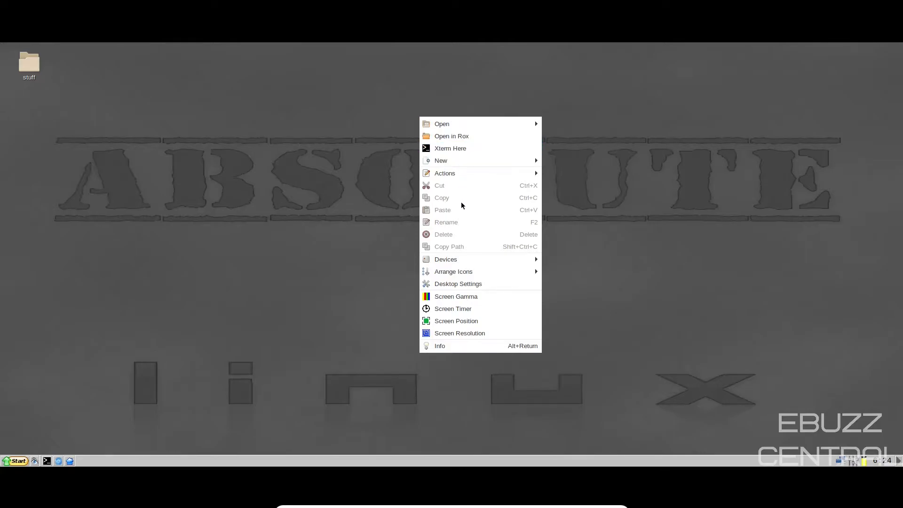
mouse_move(476, 283)
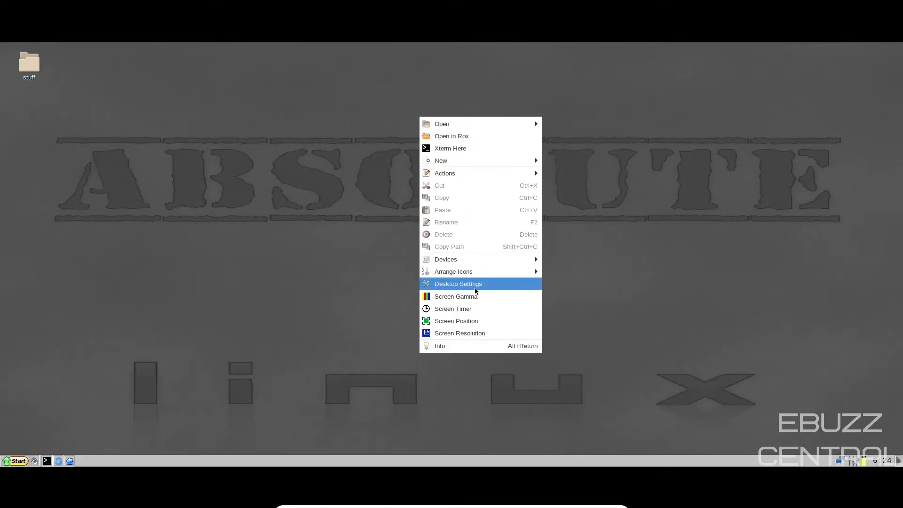
click(458, 283)
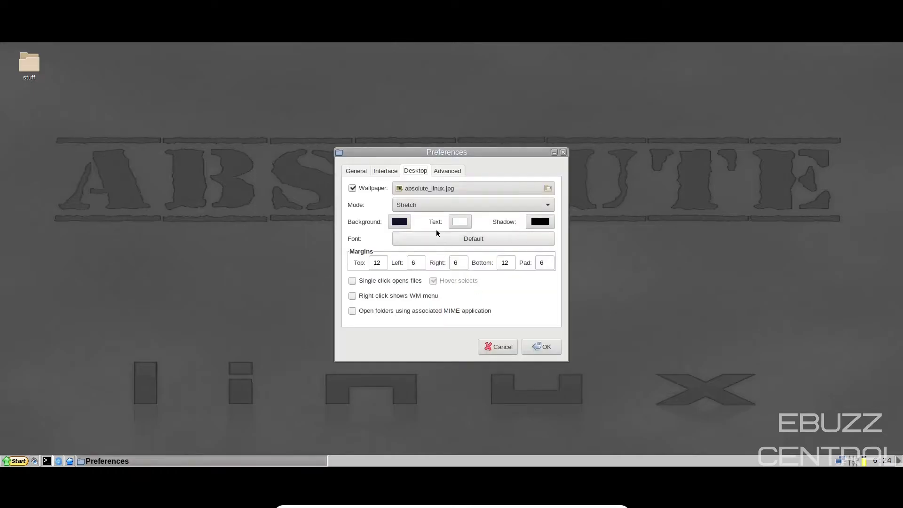
click(547, 188)
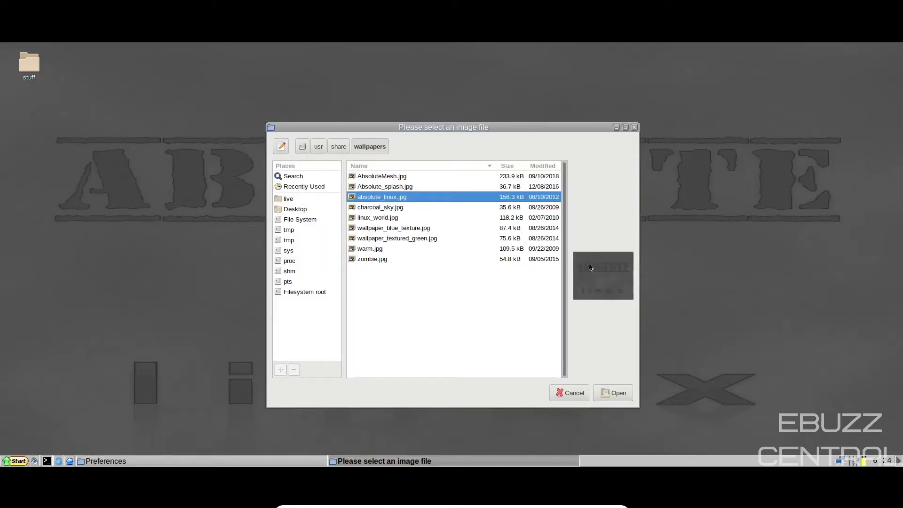
click(382, 175)
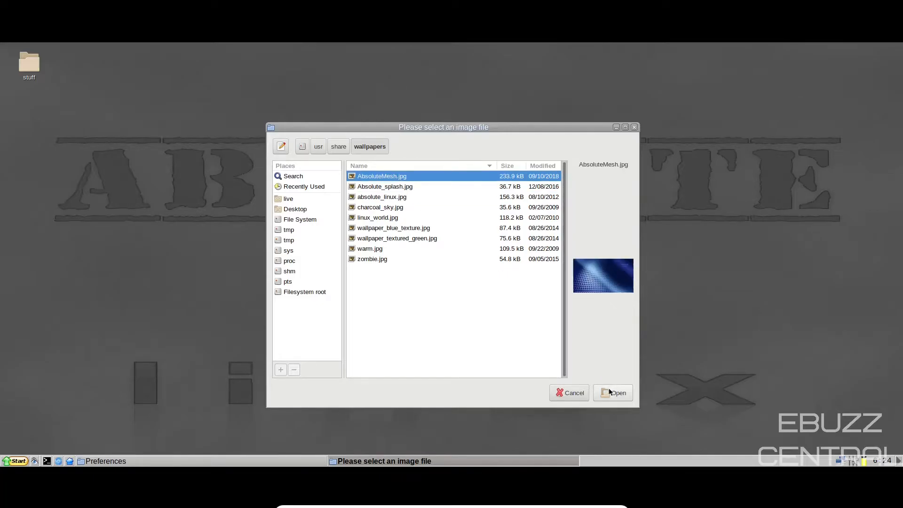
click(613, 392)
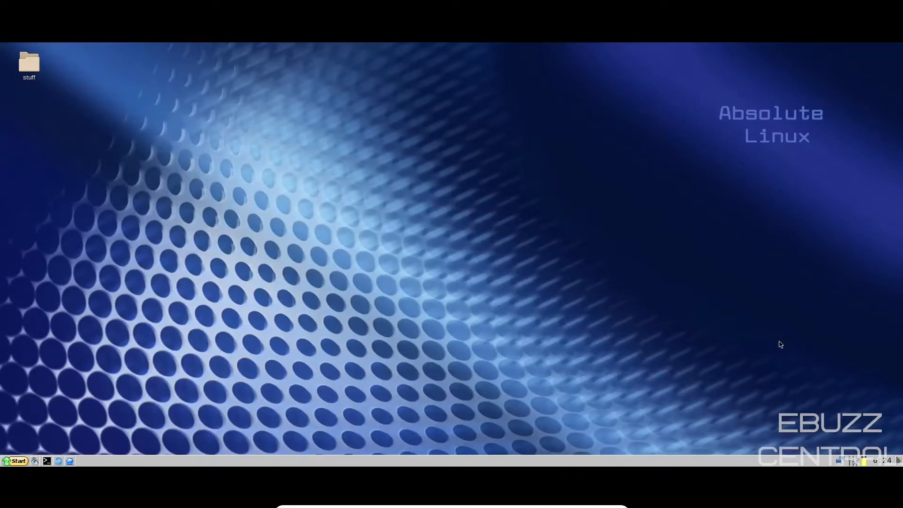
Step: Adjust the QasMixer Master slider to about 36% and close the mixer
right_click(627, 461)
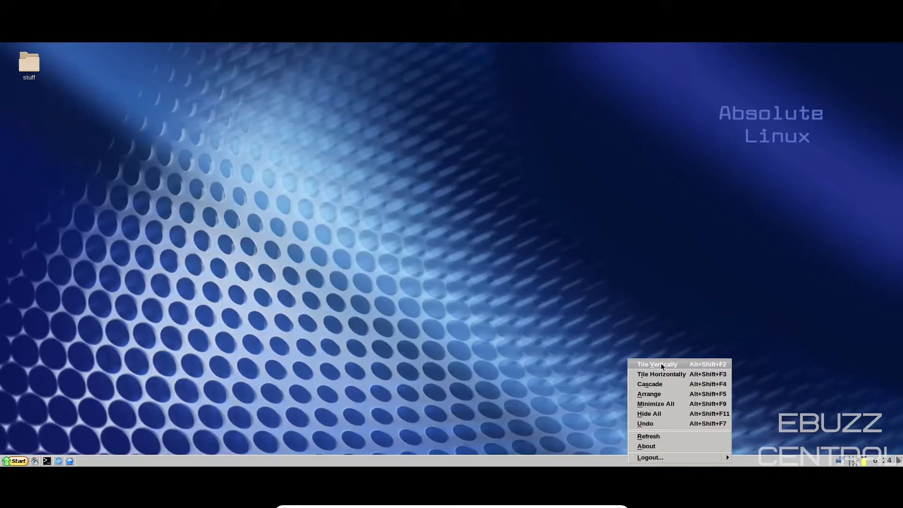
mouse_move(661, 376)
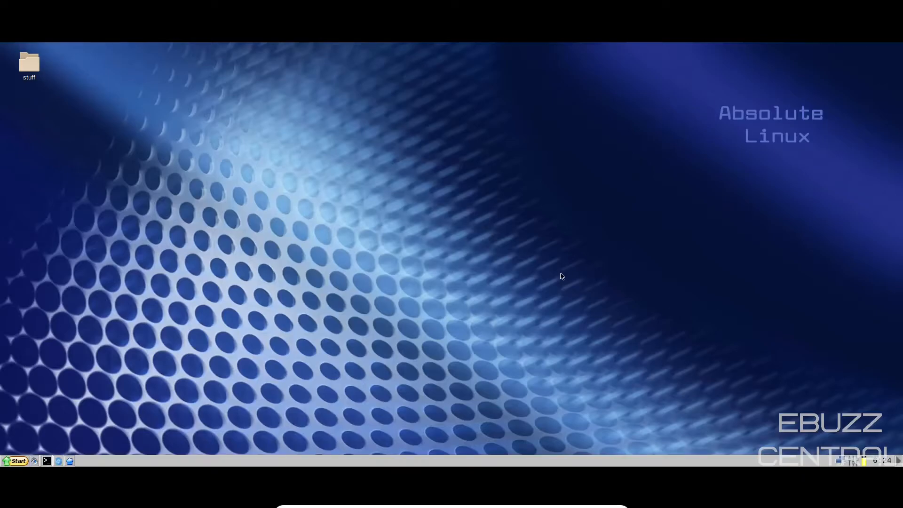
mouse_move(2, 268)
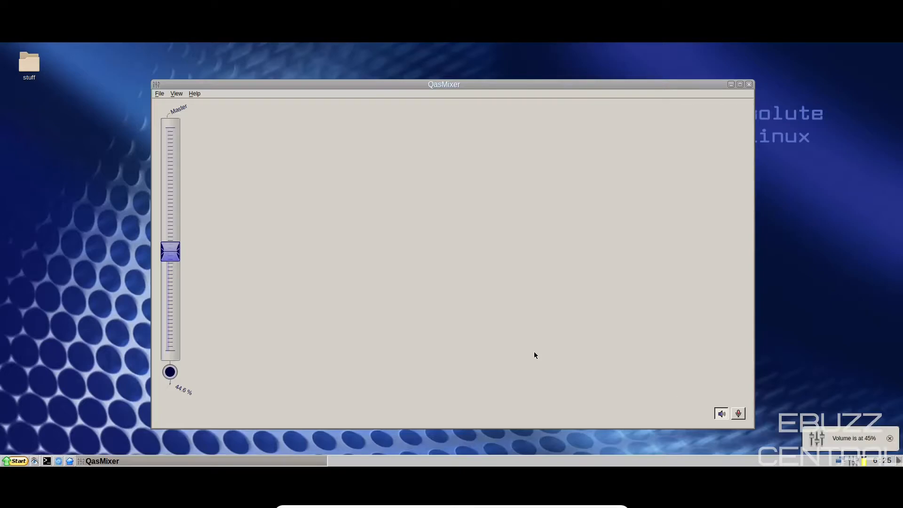
drag(170, 250, 170, 198)
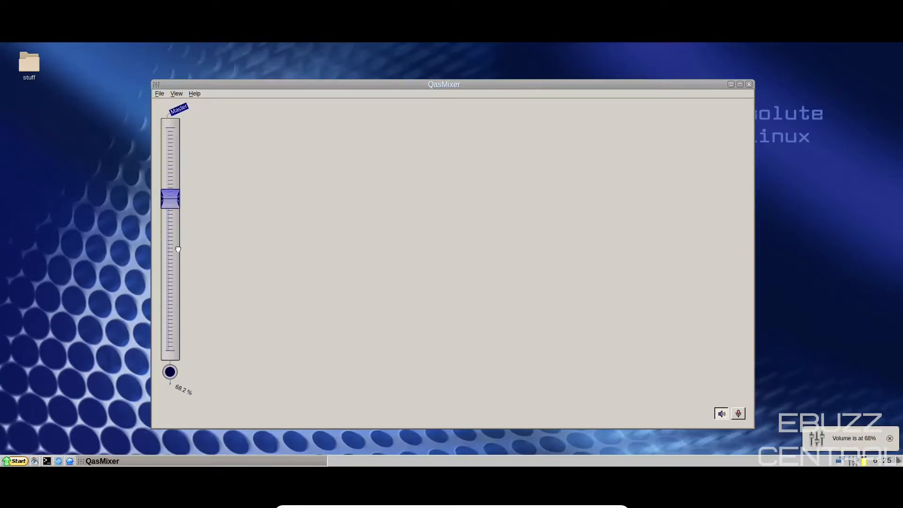
drag(170, 199, 171, 271)
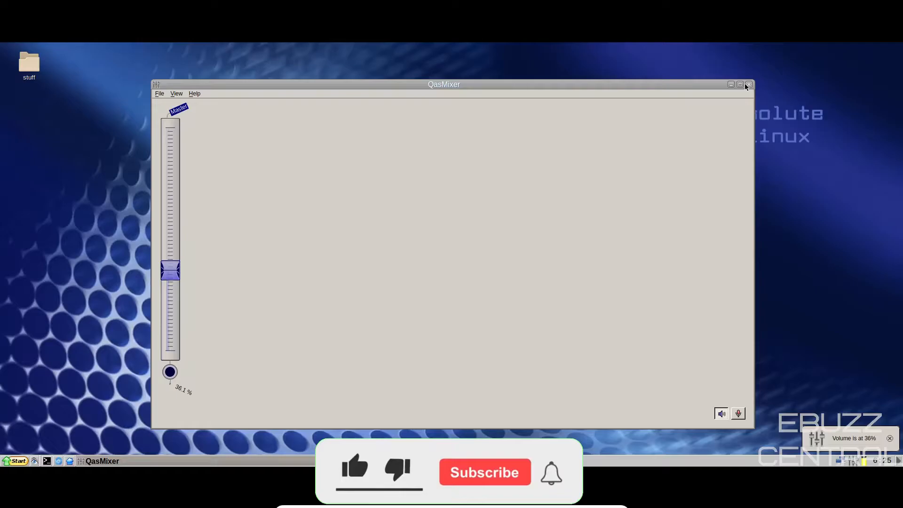
click(748, 84)
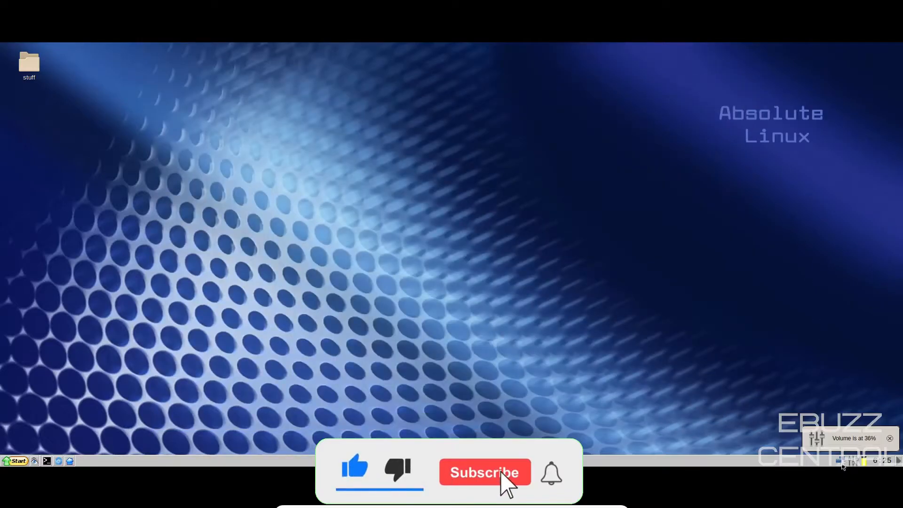
click(483, 472)
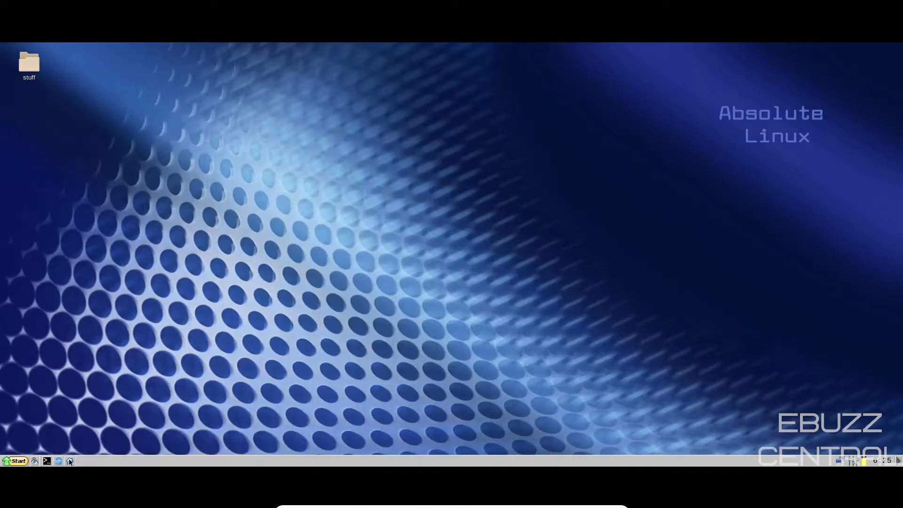
click(69, 461)
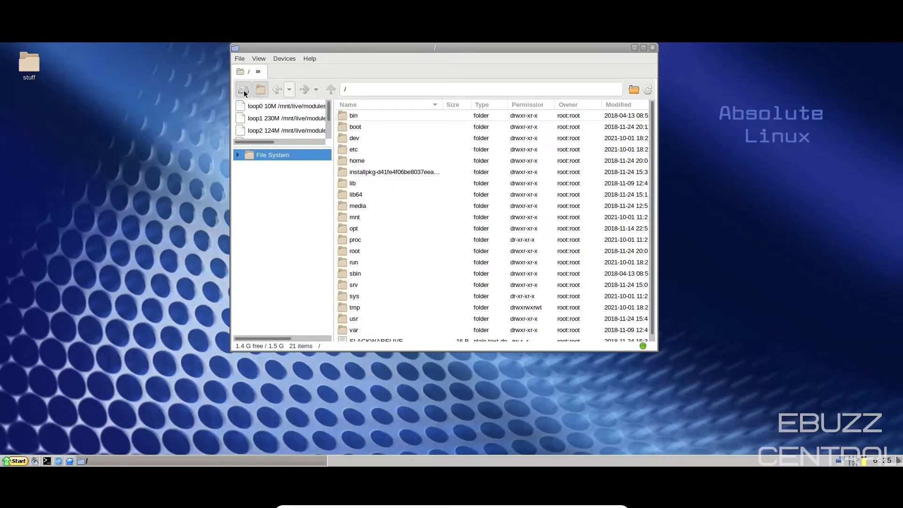
mouse_move(299, 144)
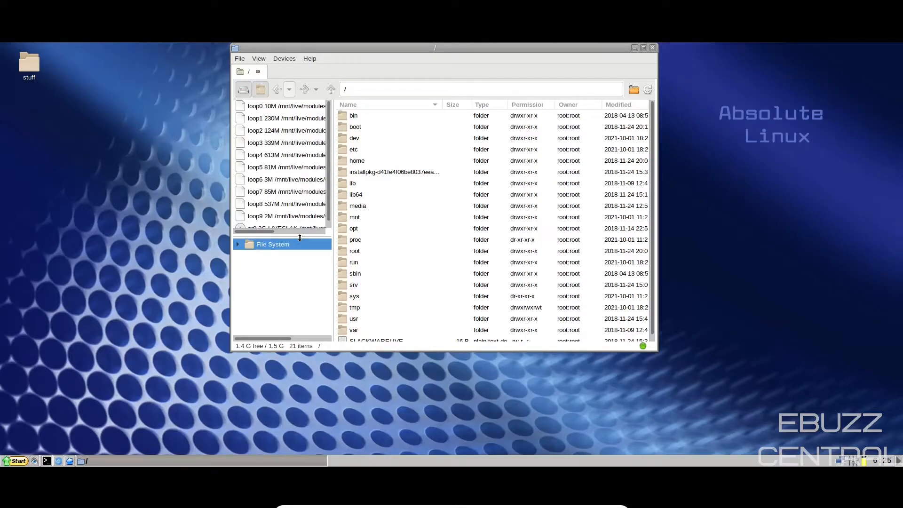
drag(299, 238, 299, 174)
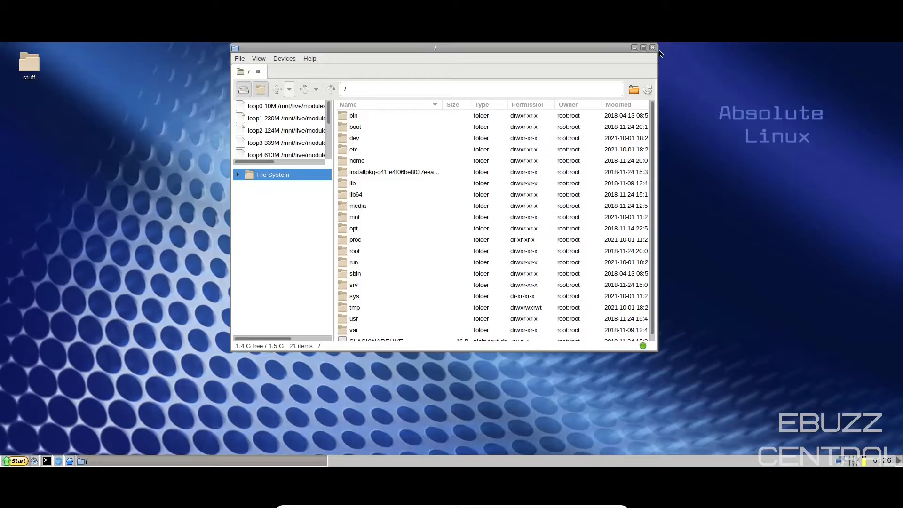
click(652, 47)
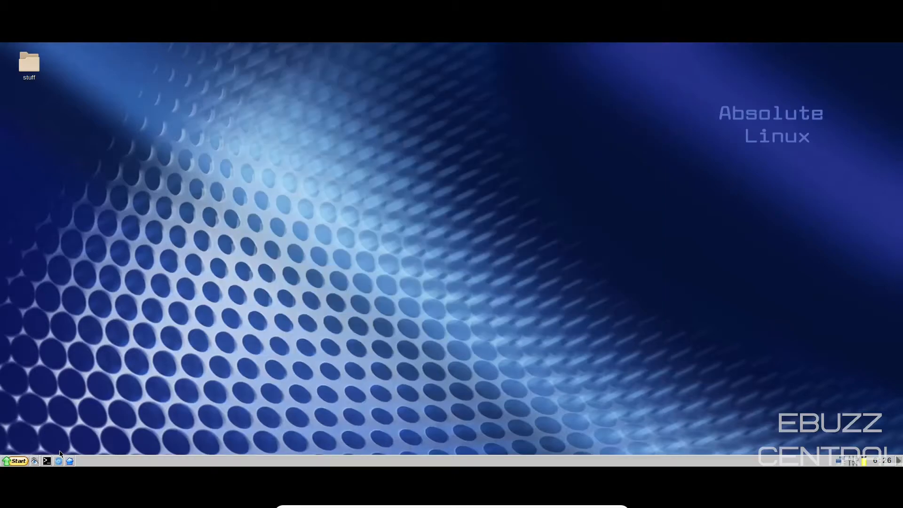
Step: Run htop in an xterm from the taskbar and maximize it to list all processes
click(46, 460)
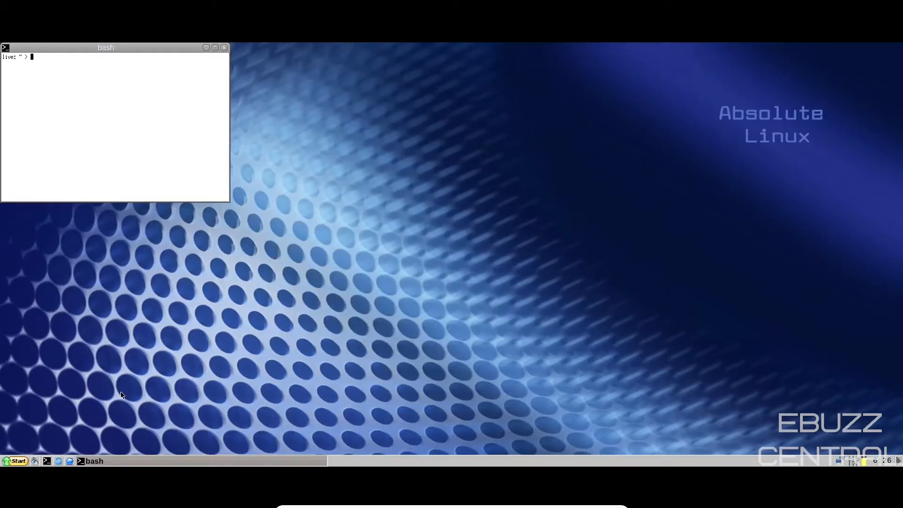
drag(107, 47, 196, 75)
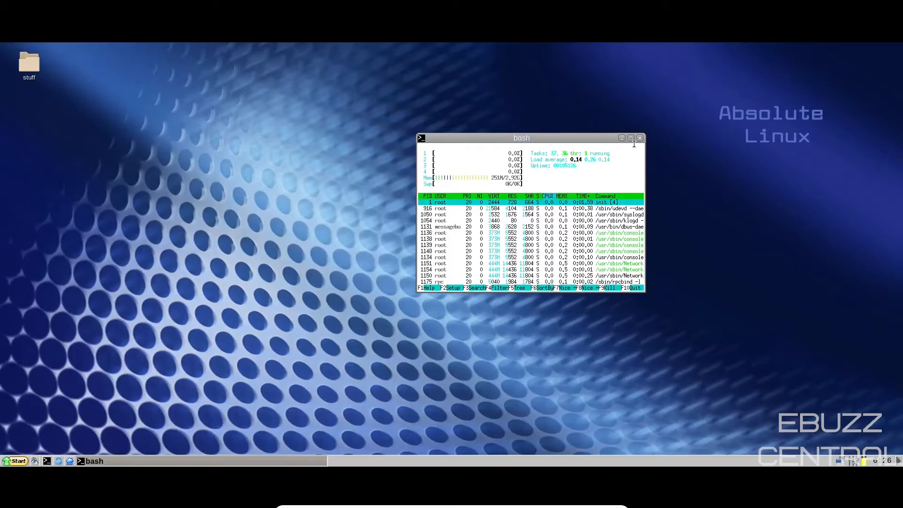
click(630, 137)
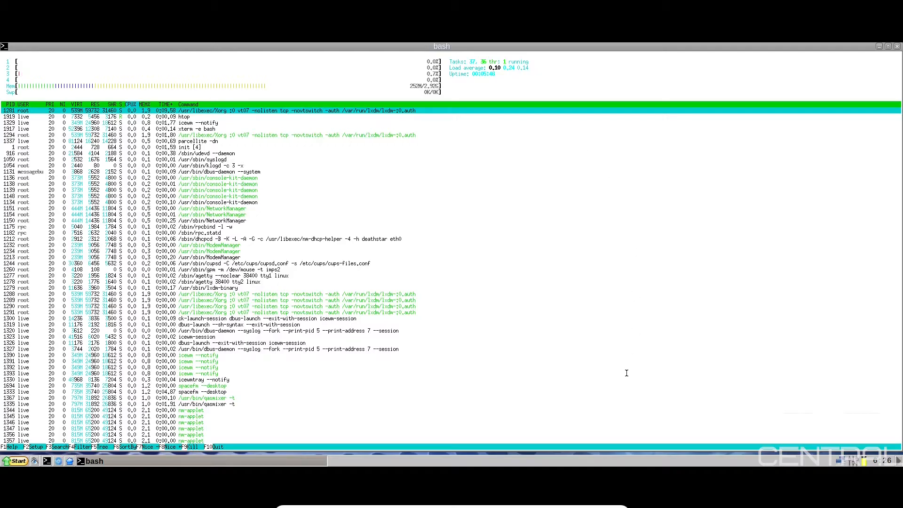
mouse_move(561, 293)
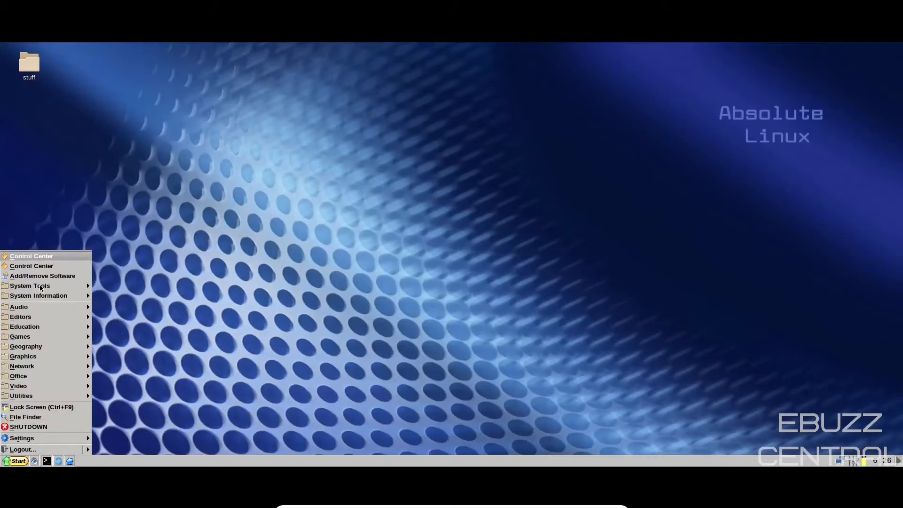
Step: Launch Control Center from Start, view and close About Absolute, then show the Applications category
click(32, 265)
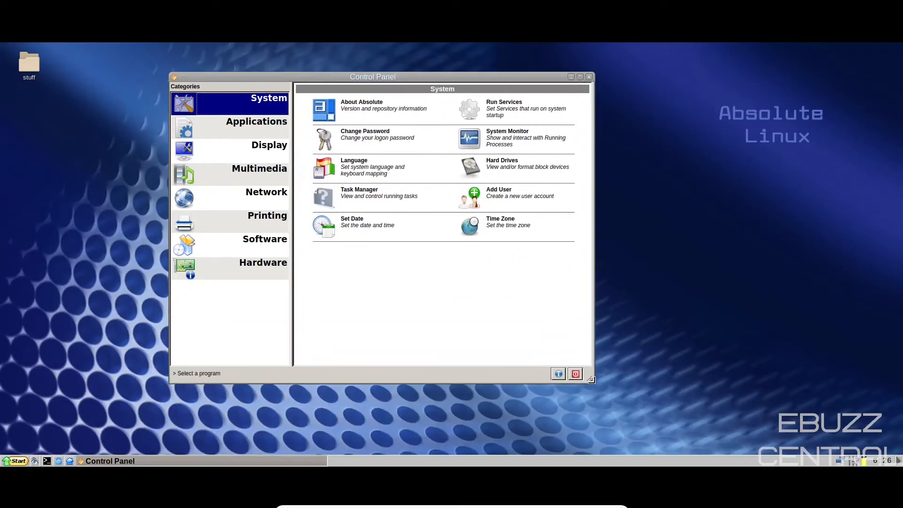
click(361, 108)
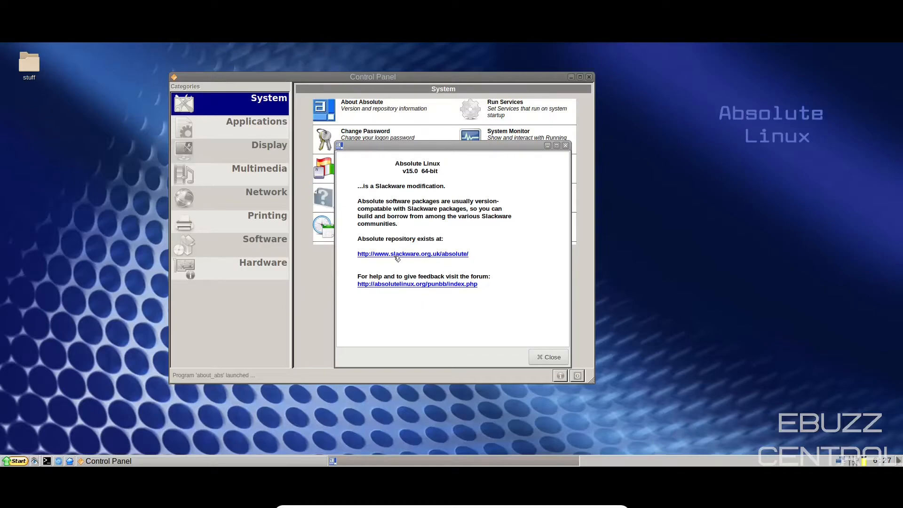
mouse_move(481, 369)
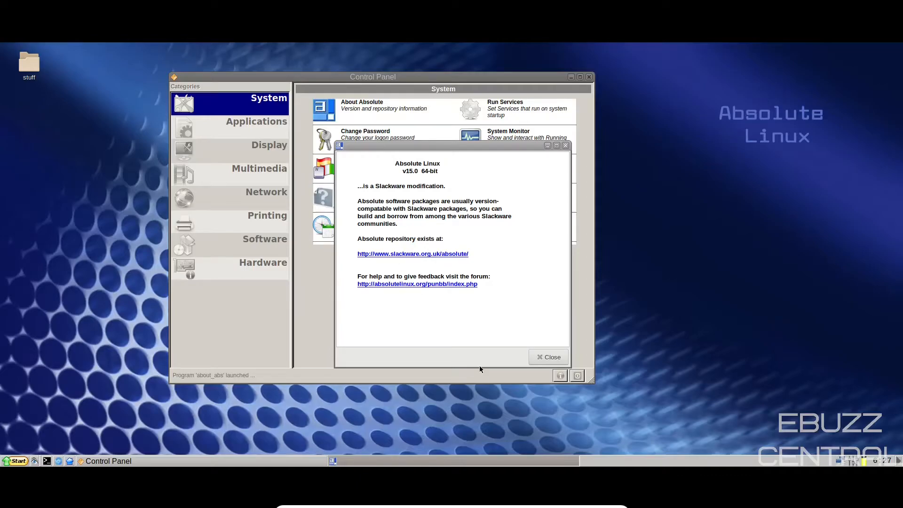
click(547, 356)
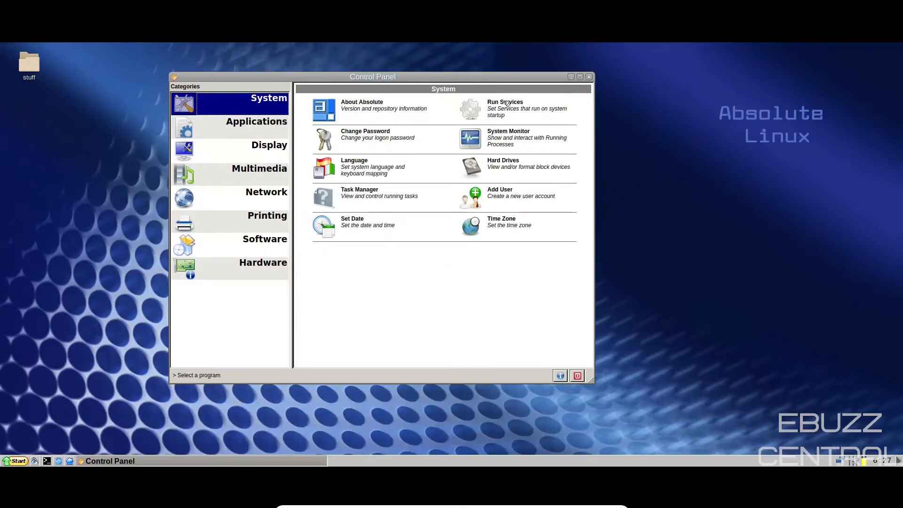
mouse_move(363, 170)
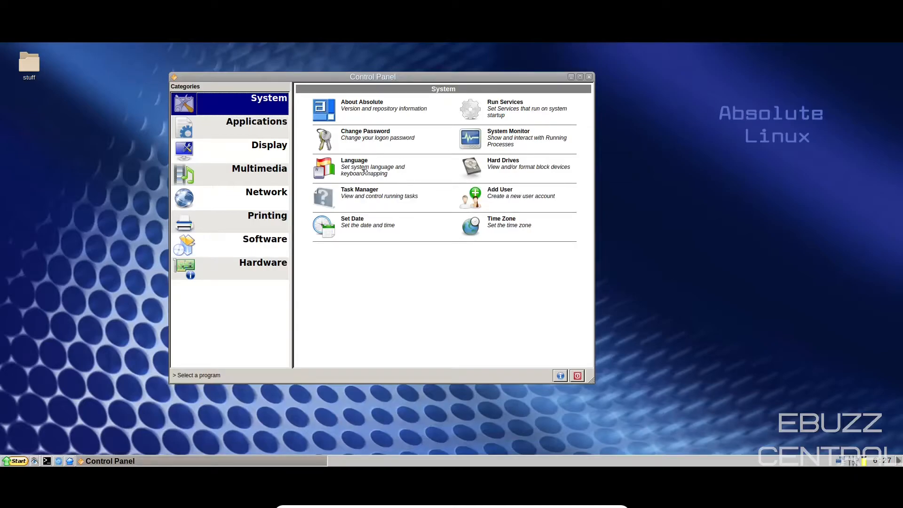
click(256, 122)
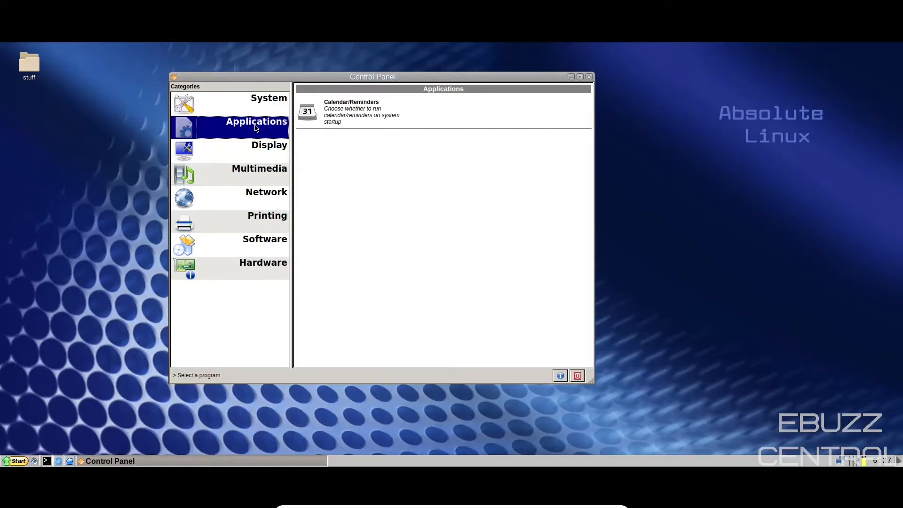
mouse_move(264, 154)
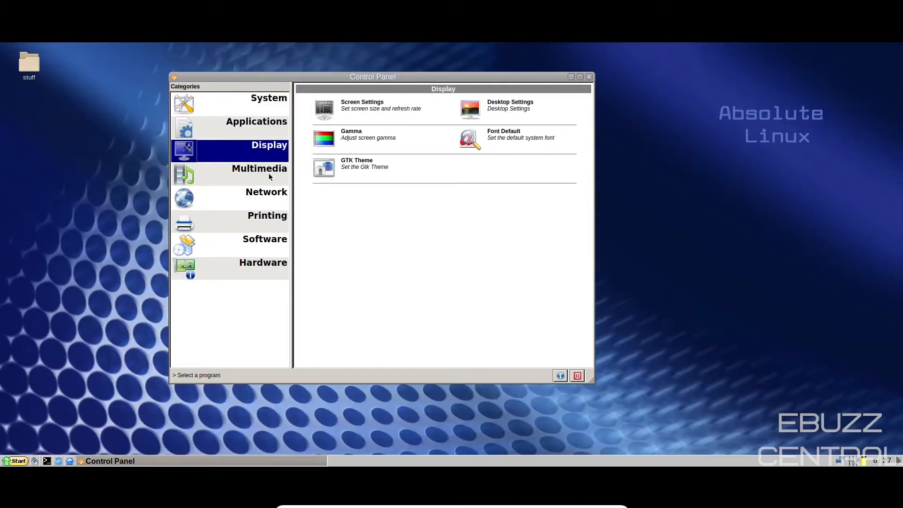
mouse_move(370, 110)
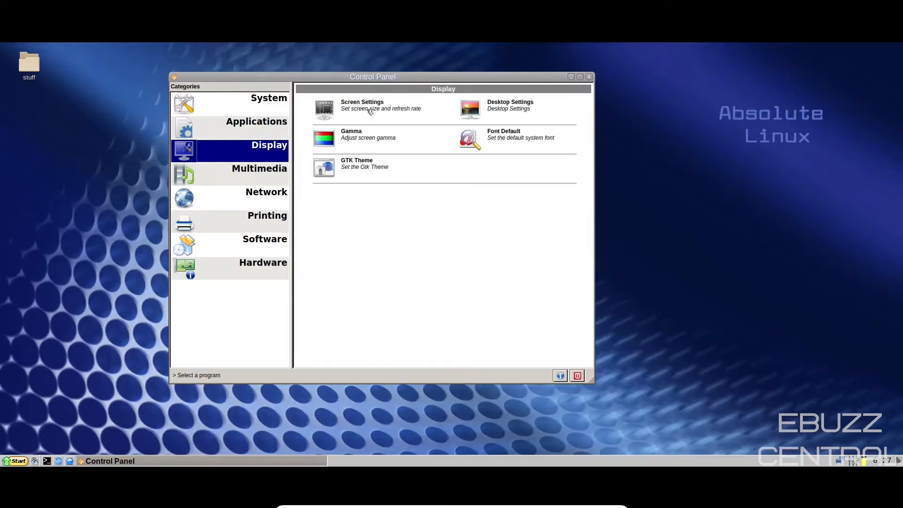
mouse_move(498, 110)
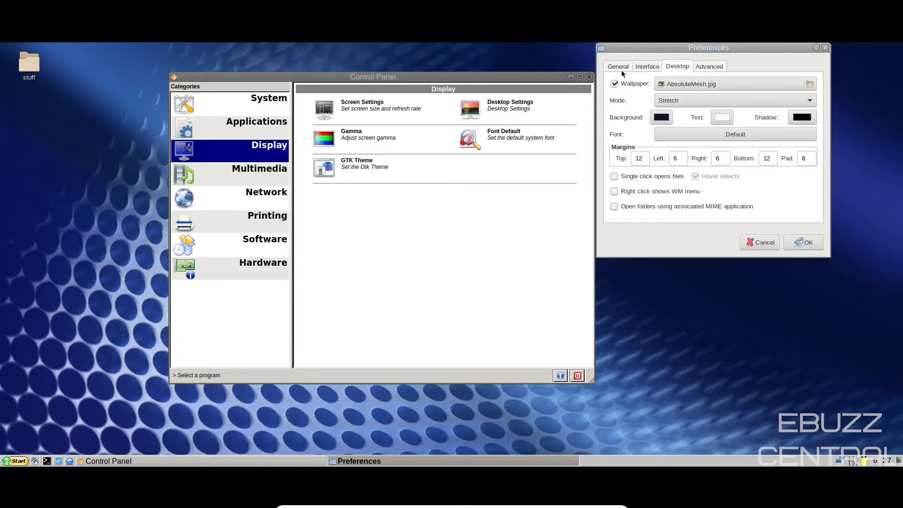
Step: Look through the Interface and Desktop tabs of Desktop Settings preferences, then cancel out
click(647, 66)
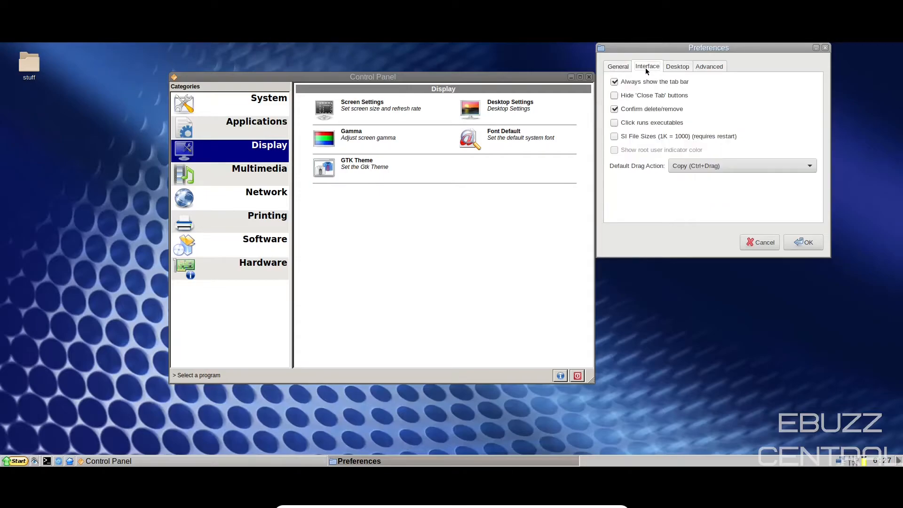
click(677, 66)
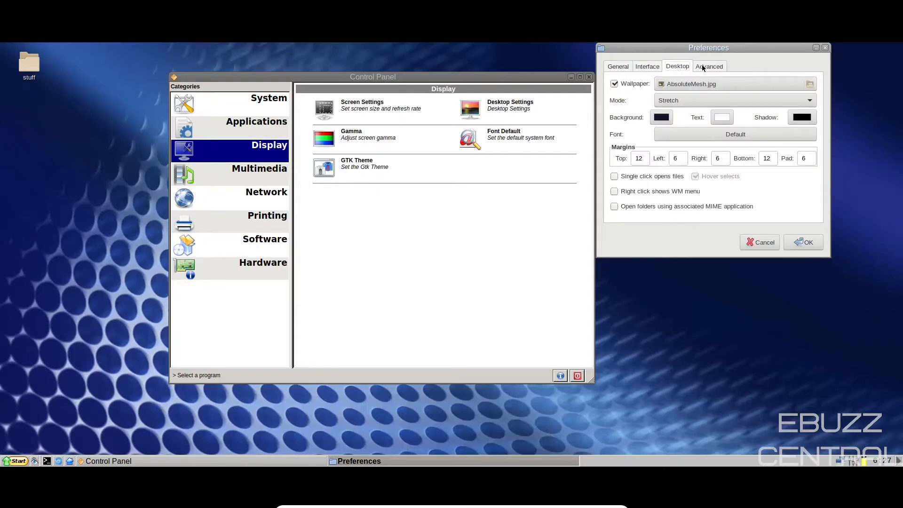
click(709, 66)
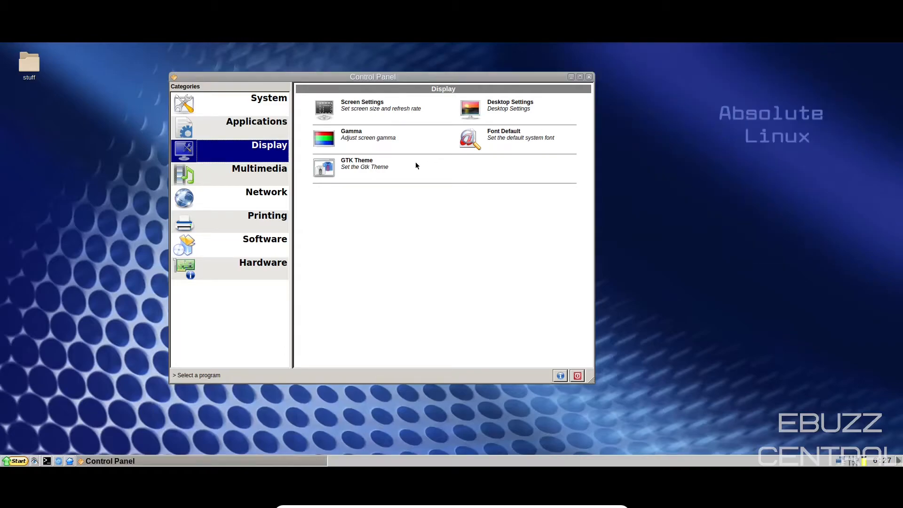
Step: Try the GTK Theme tool, browse the Network category and select the Software category
click(364, 166)
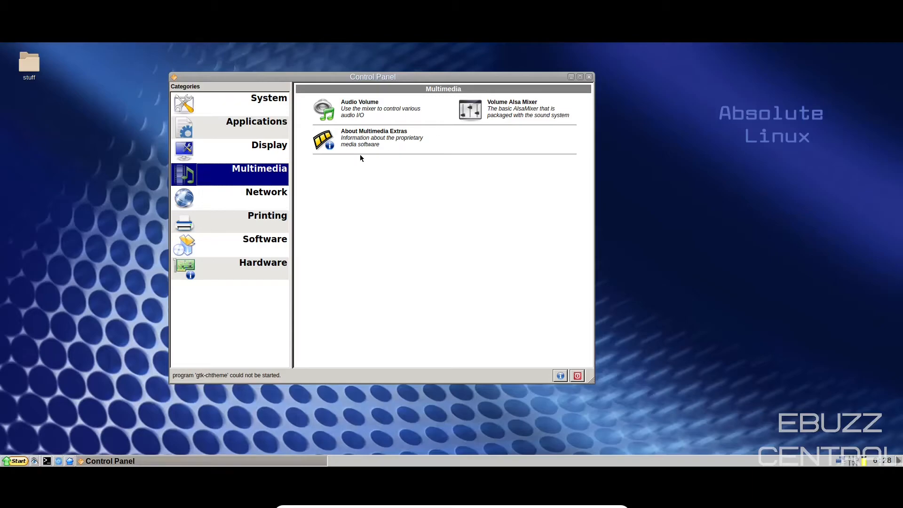
click(266, 192)
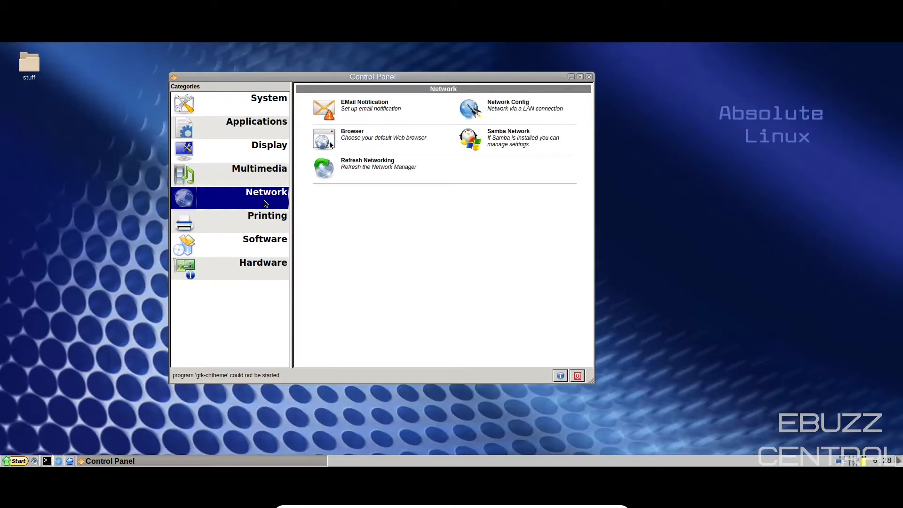
click(264, 238)
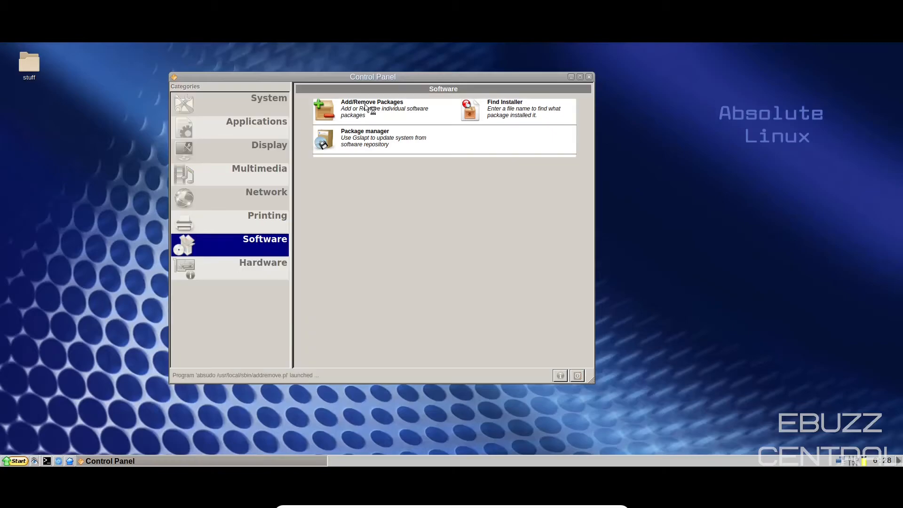
Step: Launch Add/Remove Packages and submit the root password in the administrative prompt
click(371, 109)
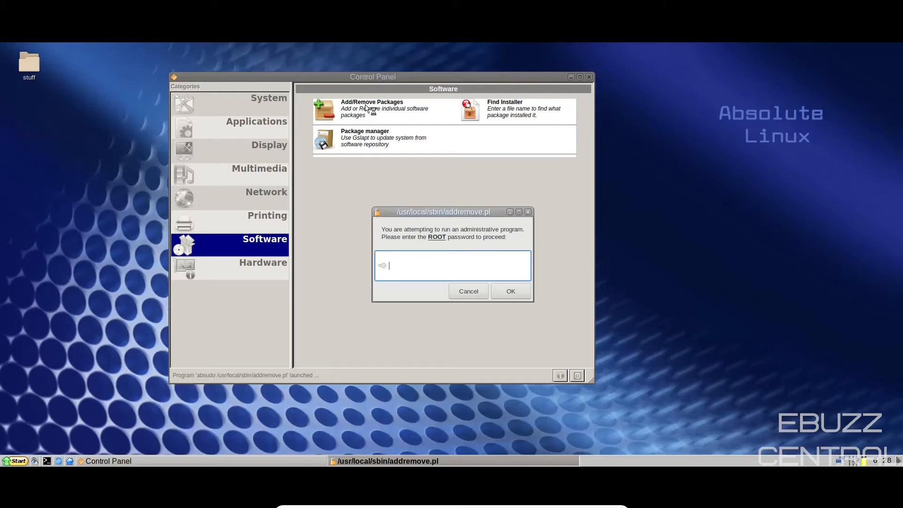
mouse_move(386, 120)
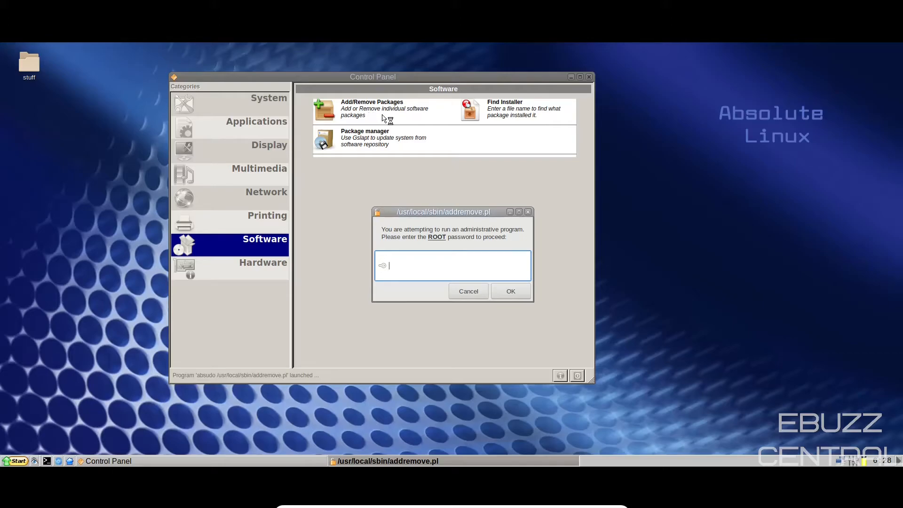
click(468, 291)
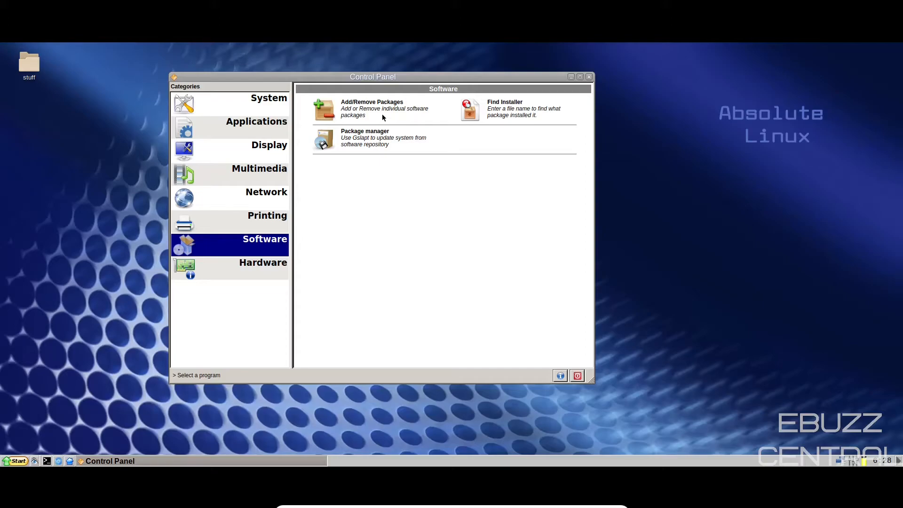
drag(372, 76, 550, 309)
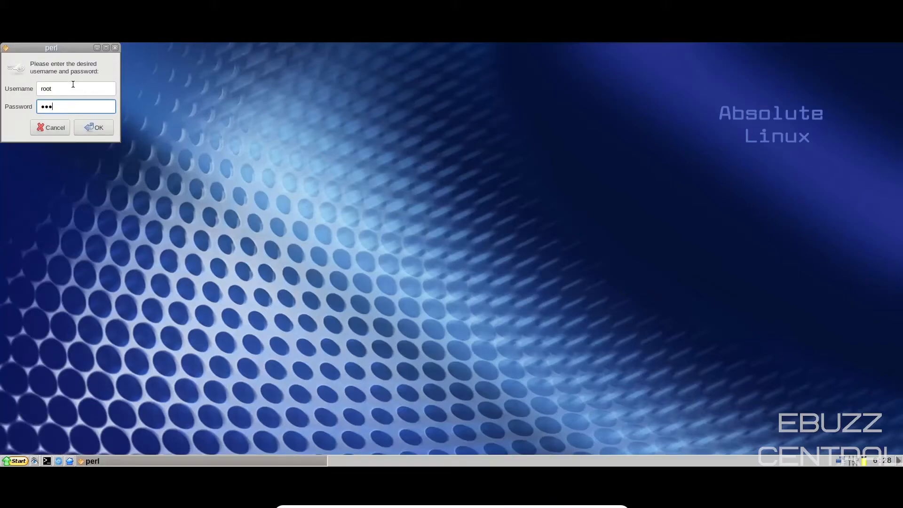
Step: Log in as root, scroll the installed list and show the bc package's description
click(93, 127)
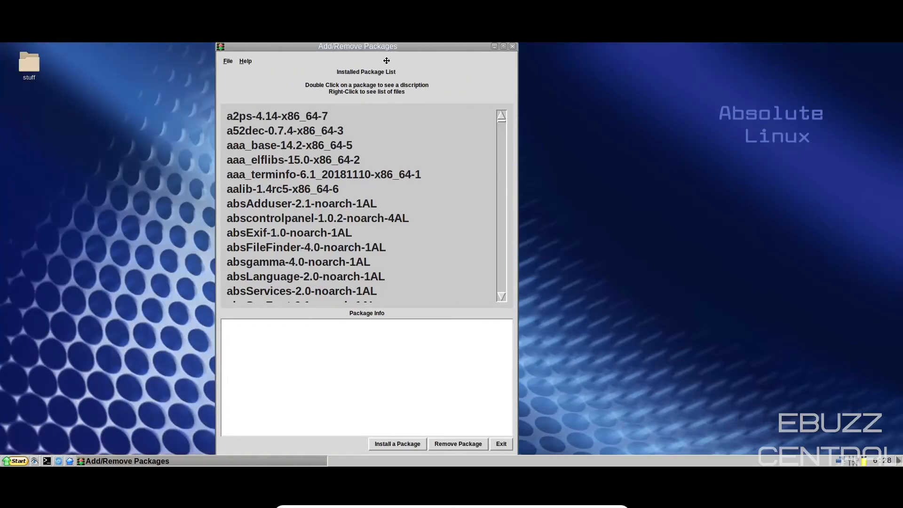
scroll(down, 3)
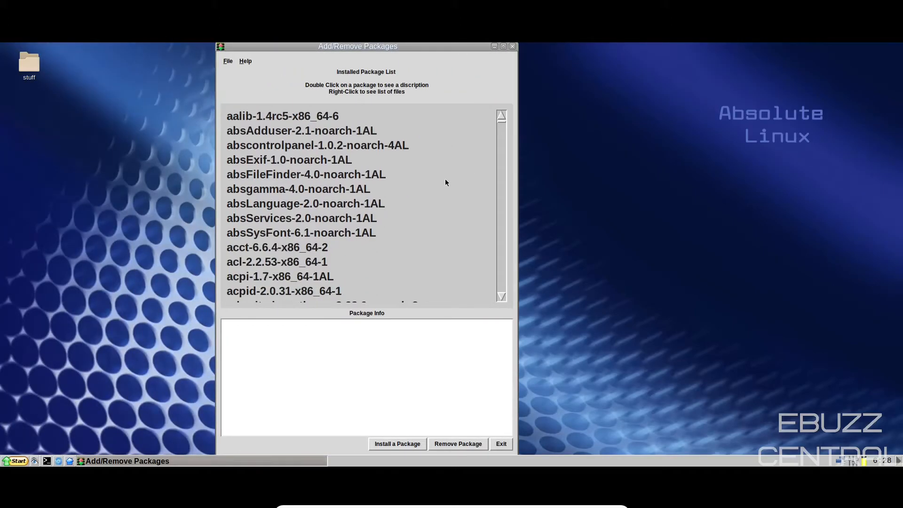
scroll(down, 3)
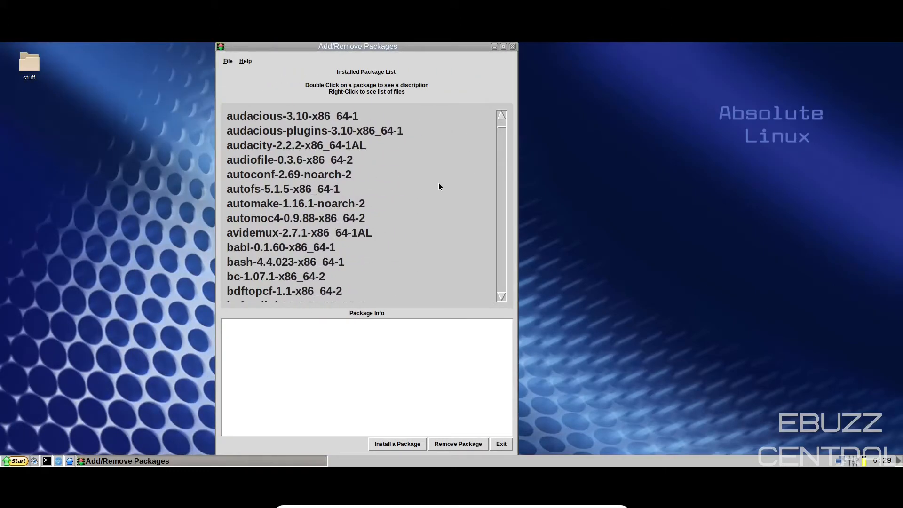
click(276, 276)
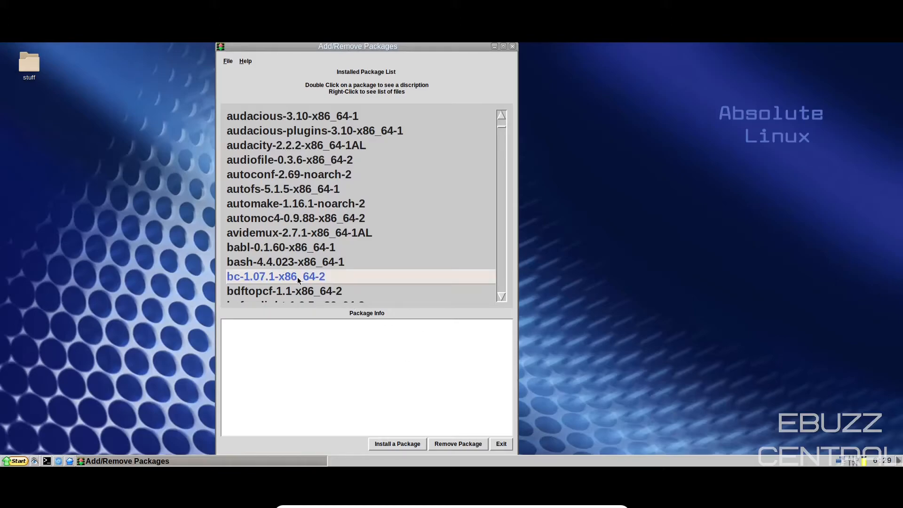
double_click(276, 275)
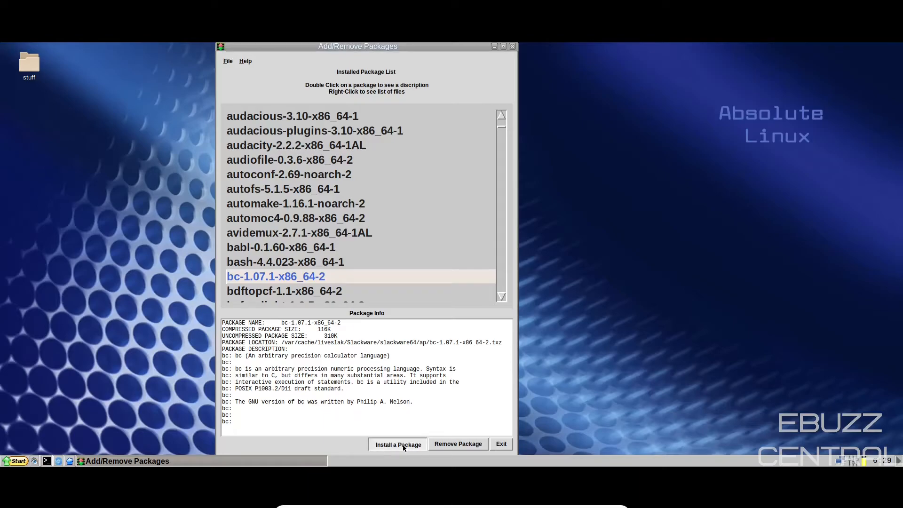
Step: Start Install a Package, then cancel the package file Open dialog
click(397, 444)
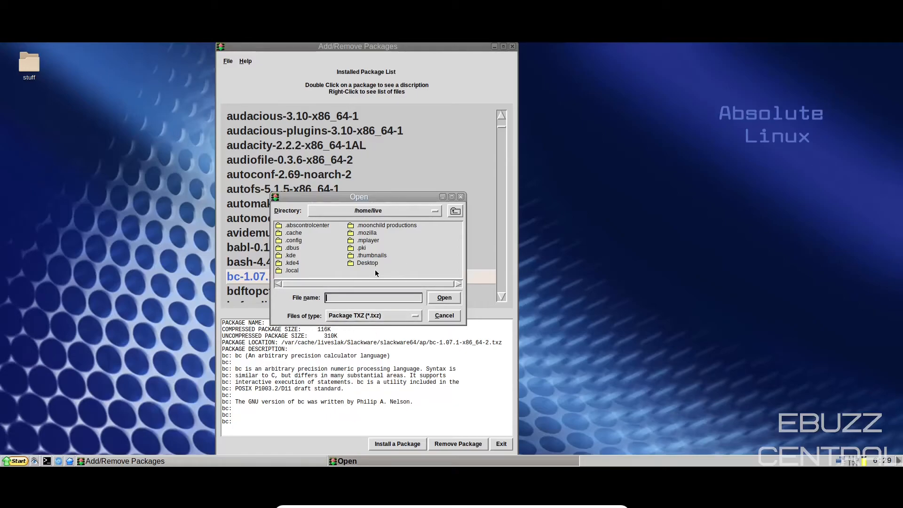
click(443, 297)
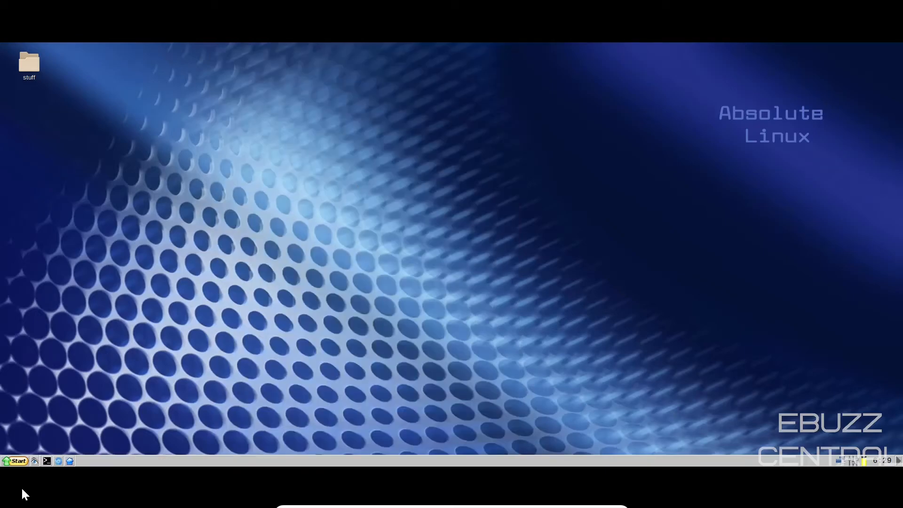
Step: Bring up the Start menu to browse the application categories
click(16, 461)
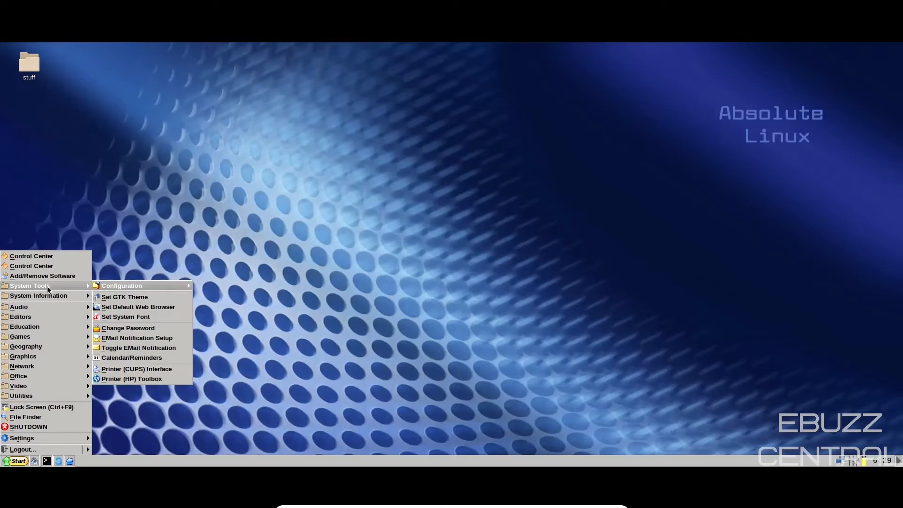
mouse_move(52, 300)
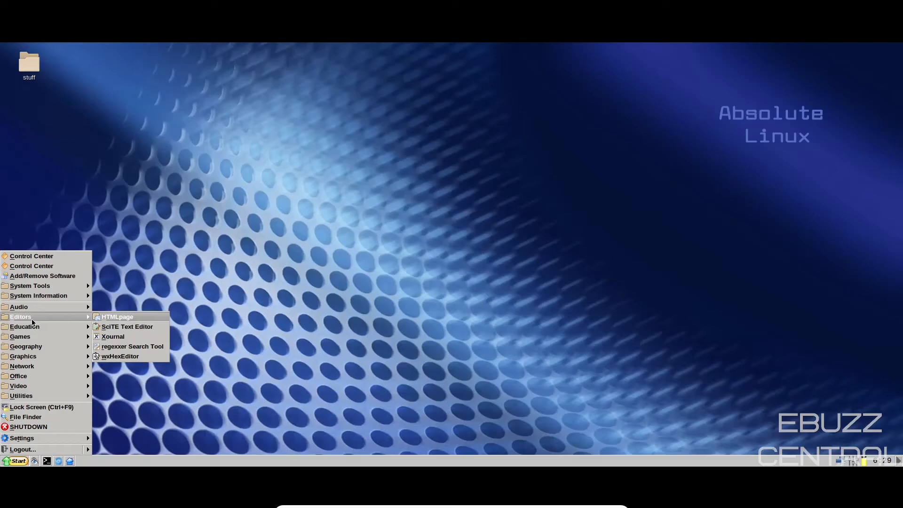
mouse_move(25, 327)
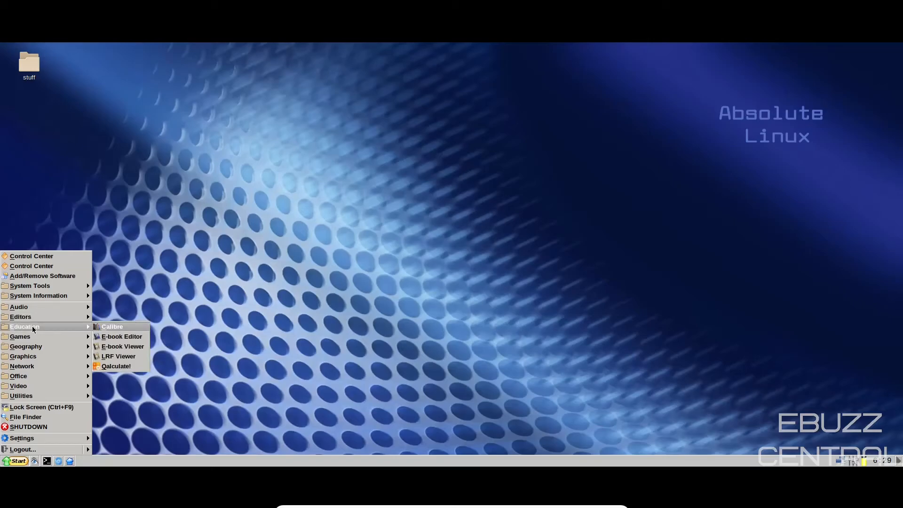
mouse_move(20, 336)
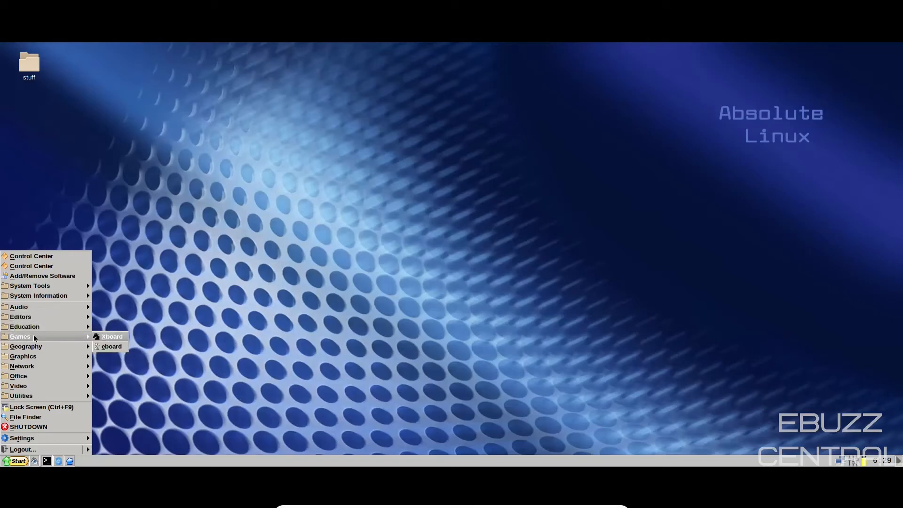
mouse_move(30, 348)
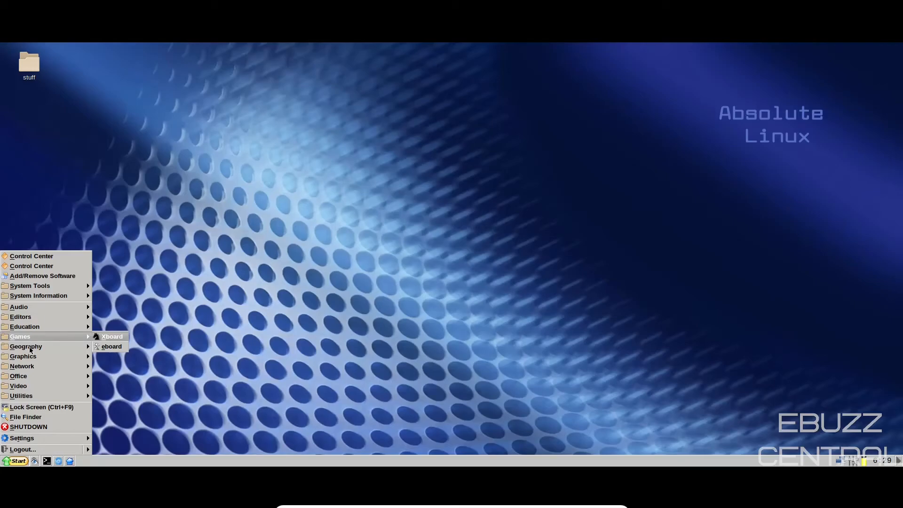
mouse_move(26, 346)
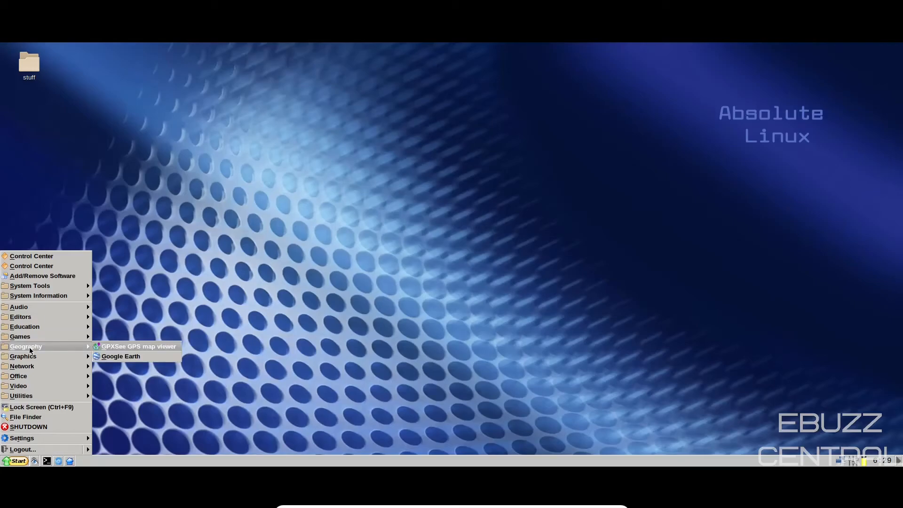
mouse_move(23, 355)
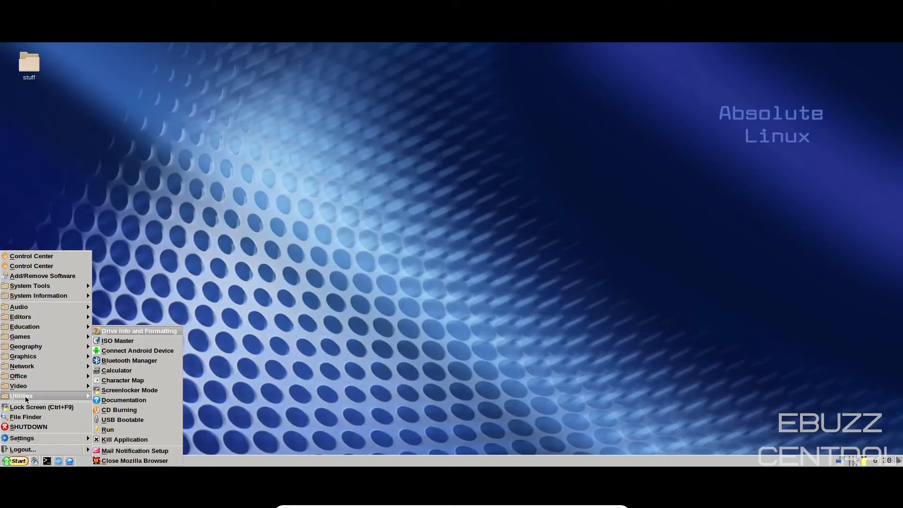
mouse_move(27, 401)
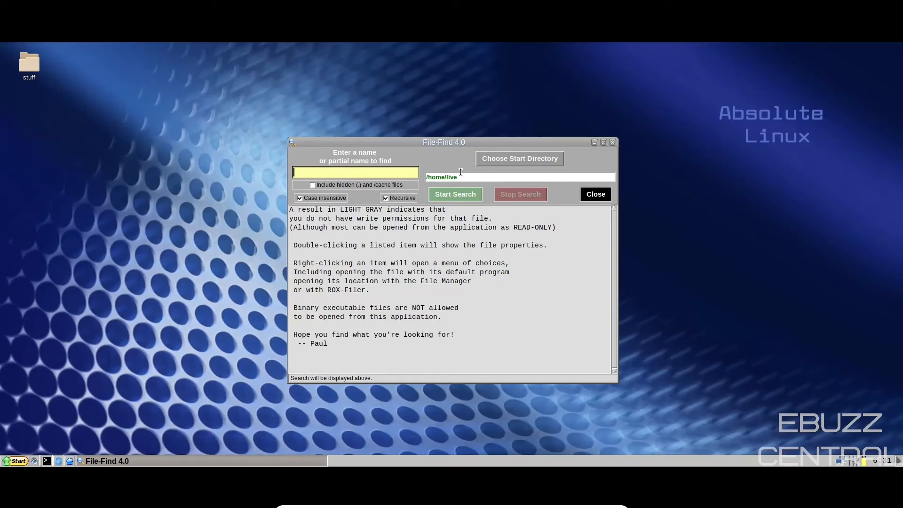
Step: Close File-Find 4.0, then show and dismiss the Start menu, leaving the empty desktop
click(594, 193)
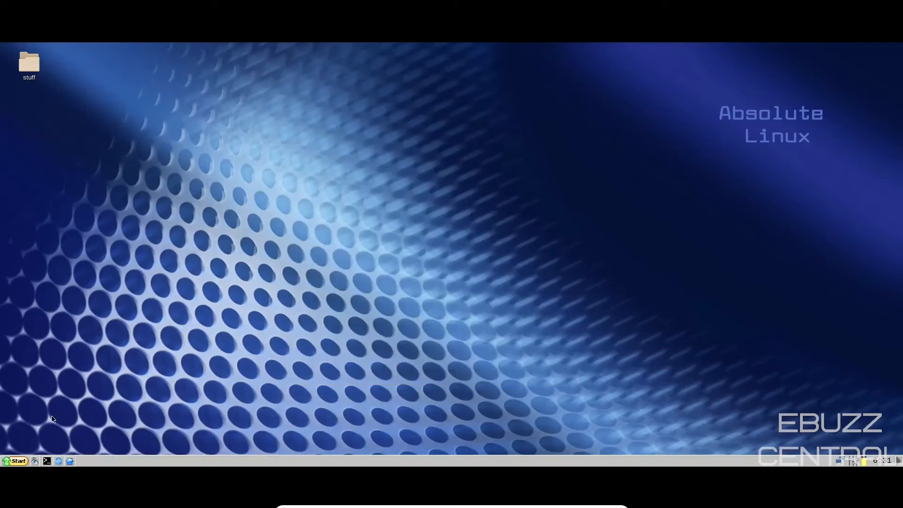
click(16, 460)
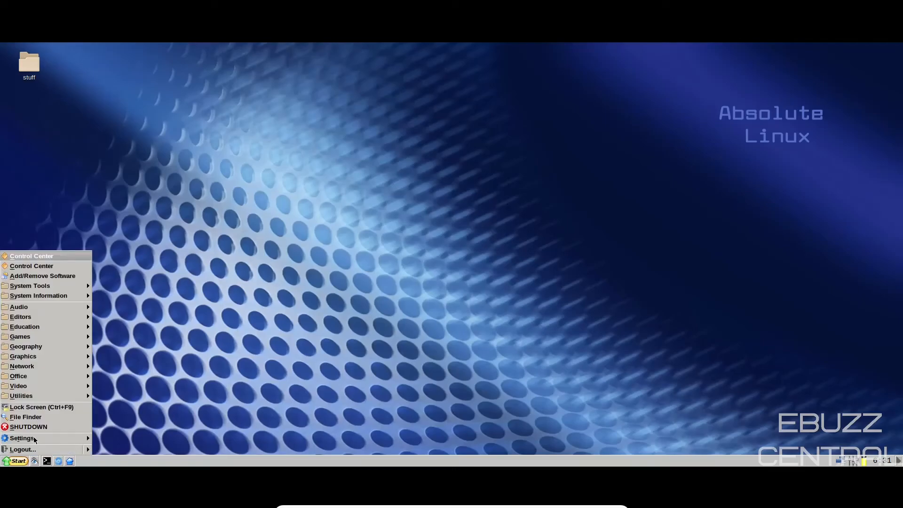
click(391, 288)
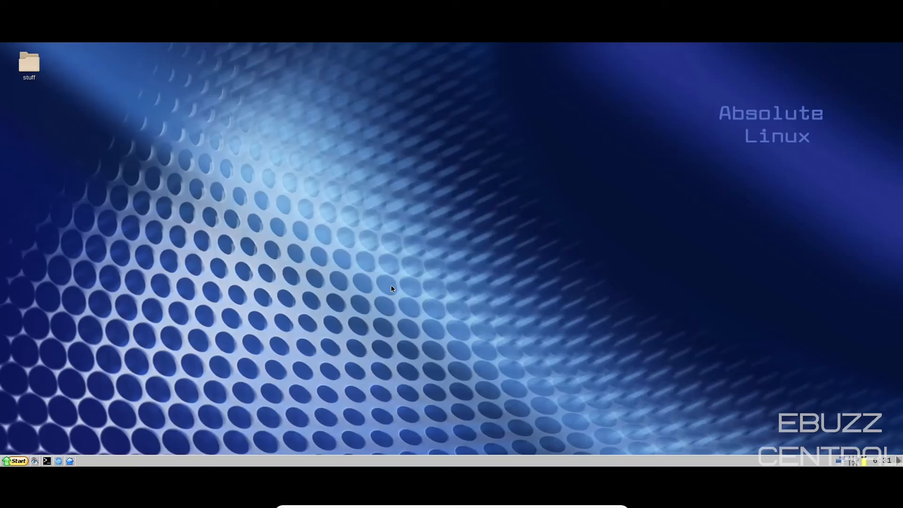
mouse_move(340, 224)
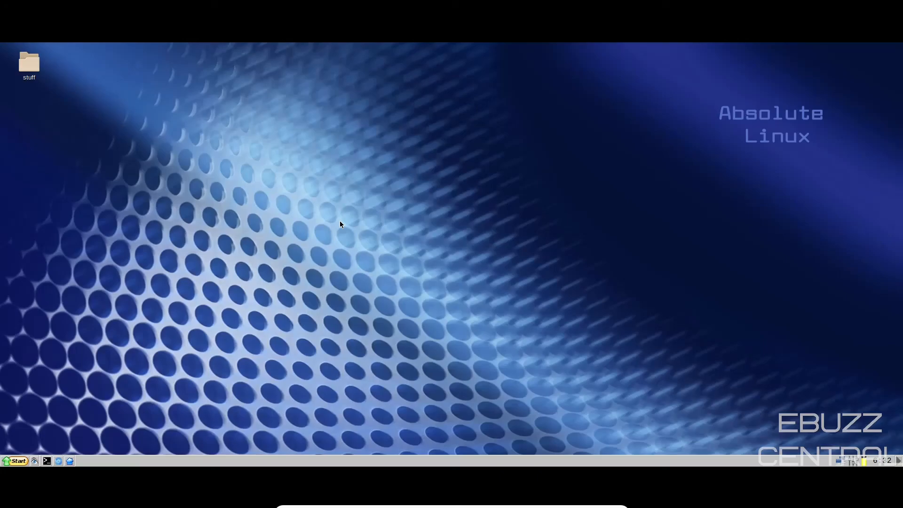
mouse_move(199, 314)
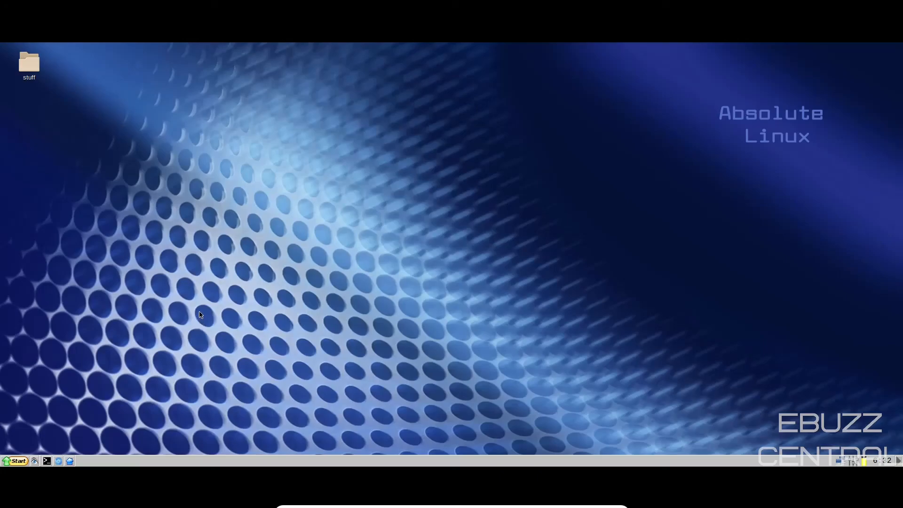